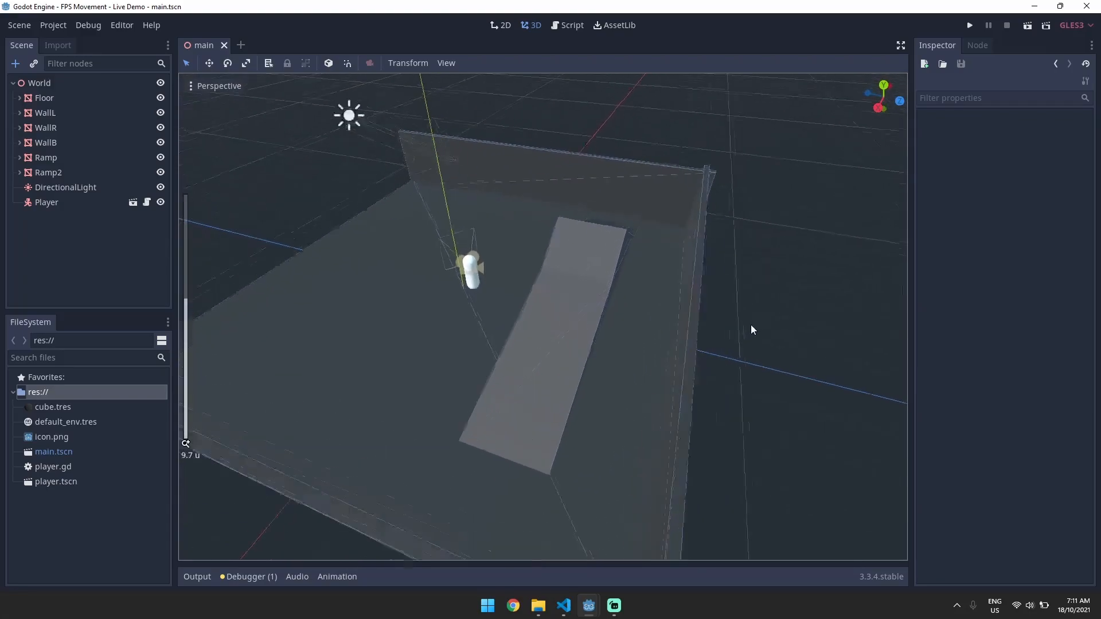
Add a MeshInstance prism with a static collision body on the floor, then run and stop the project
left_click_drag(752, 330, 653, 363)
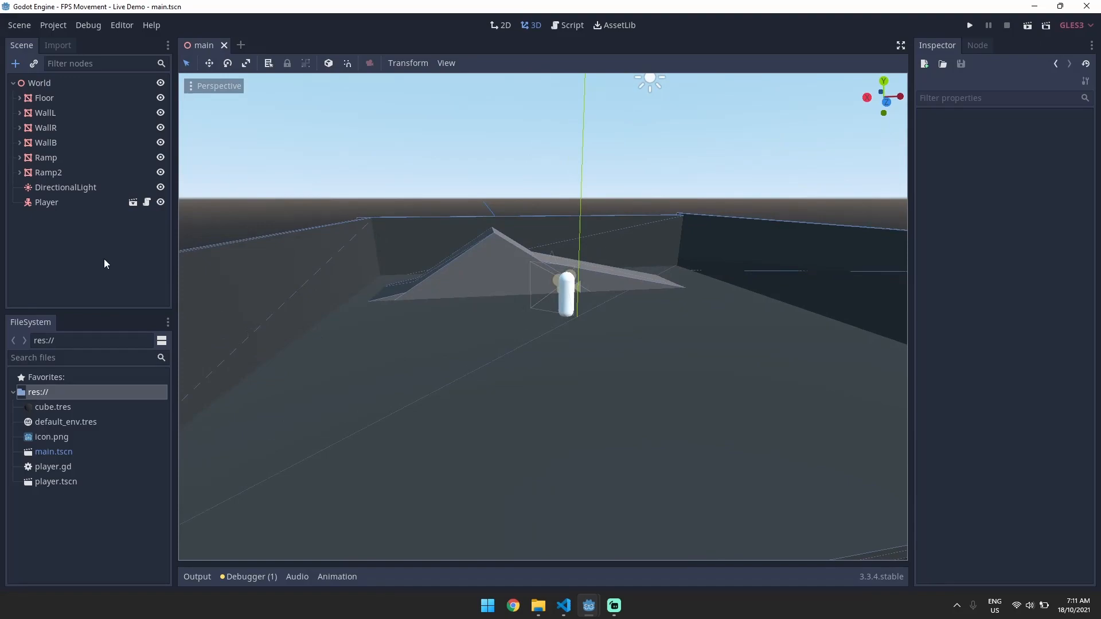
left_click(39, 83)
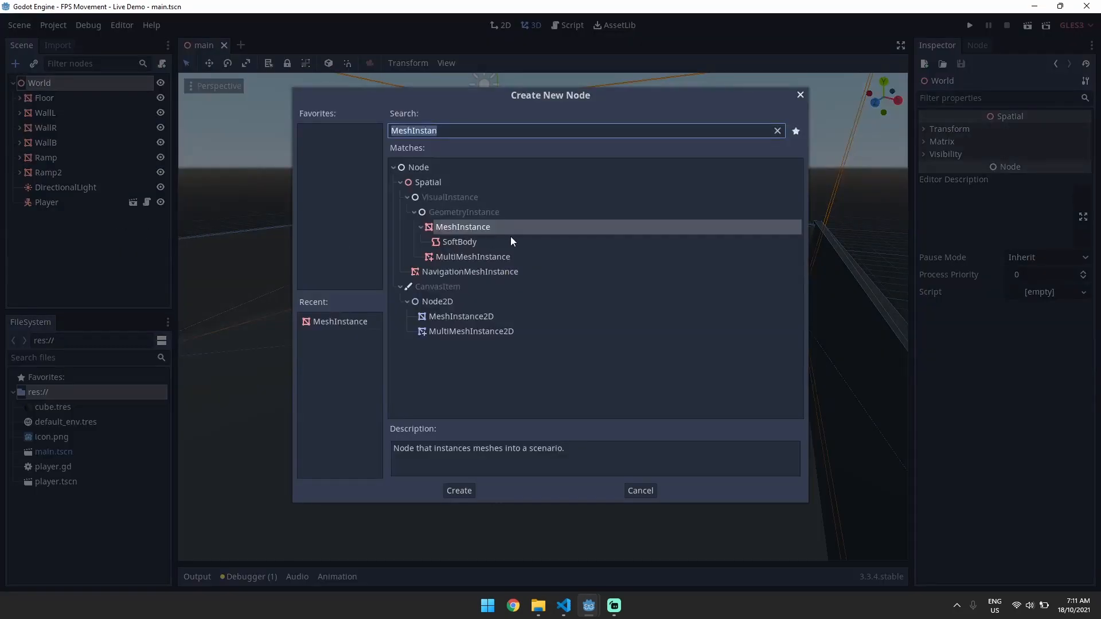
left_click(459, 490)
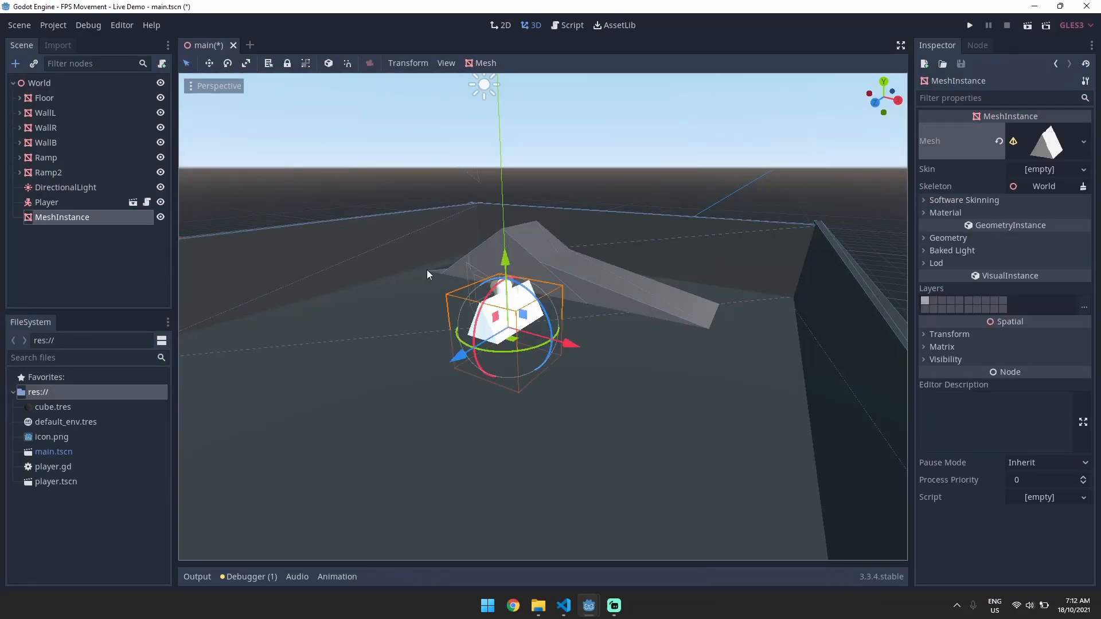
left_click(485, 63)
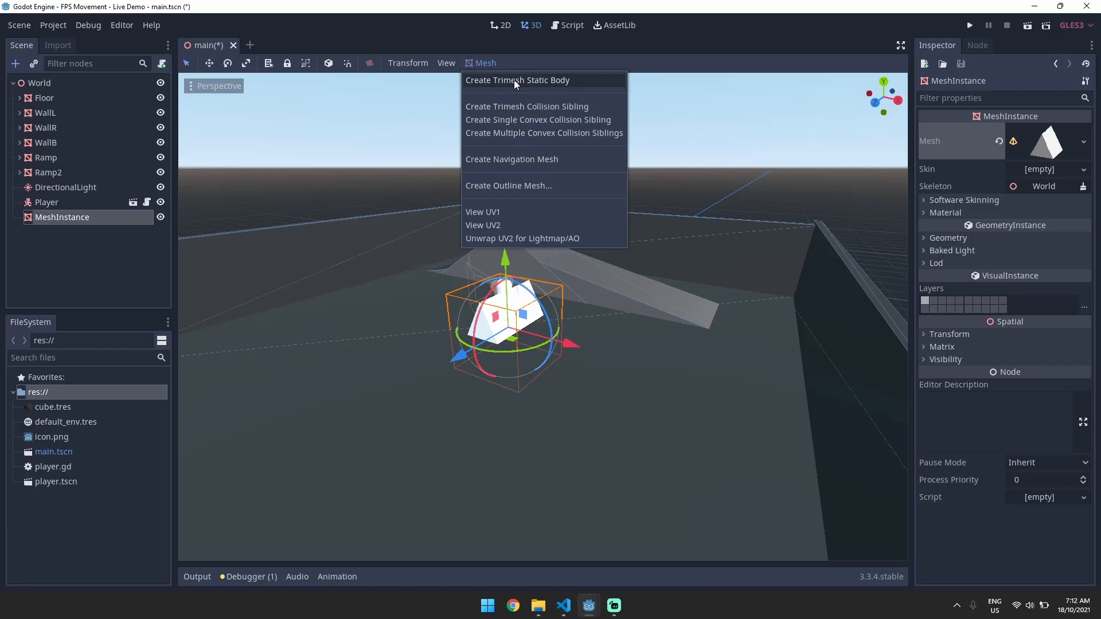
mouse_move(485, 86)
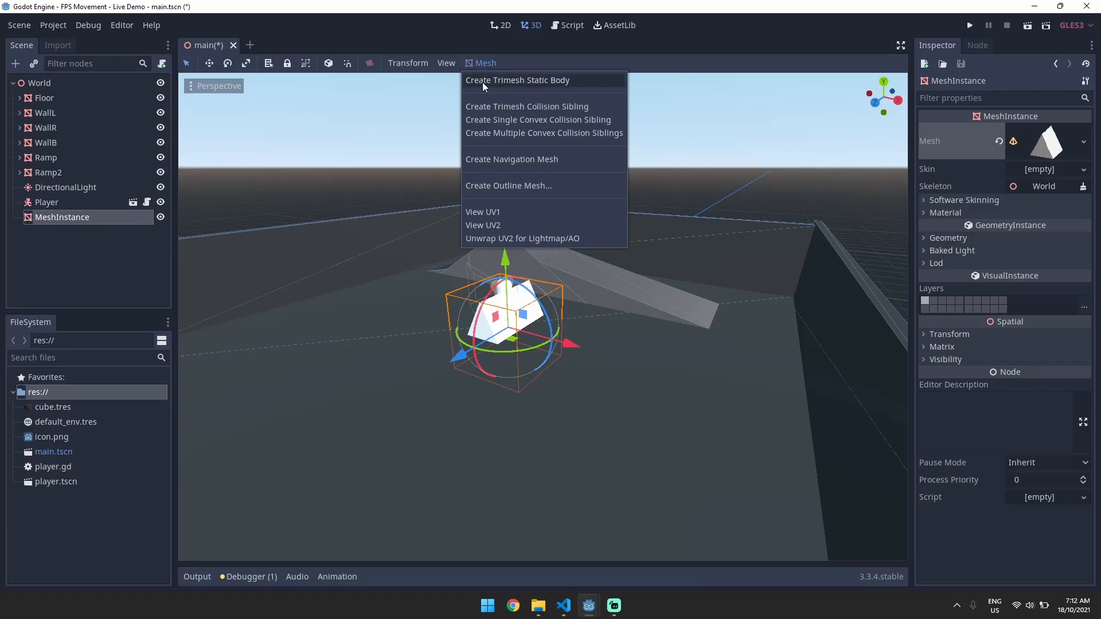
left_click(518, 80)
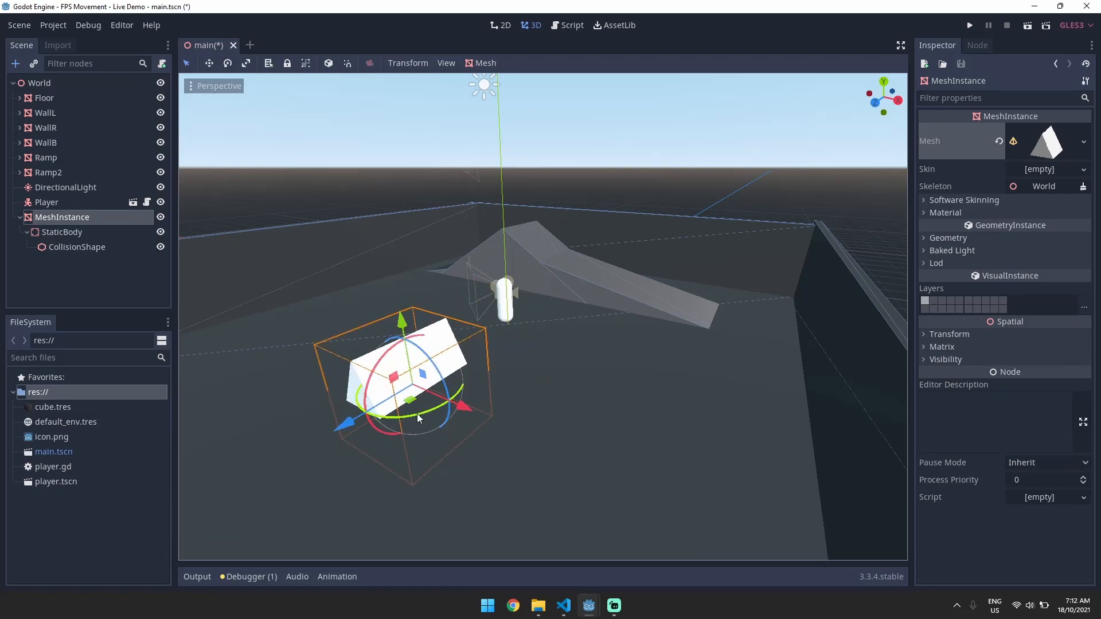
left_click_drag(478, 406, 618, 449)
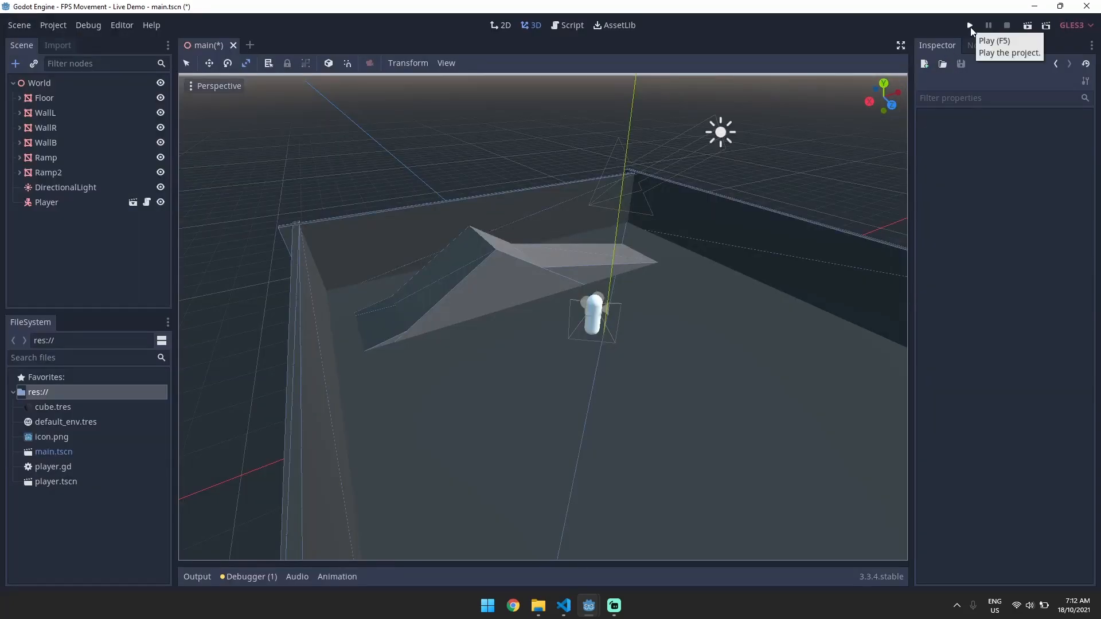
left_click(970, 25)
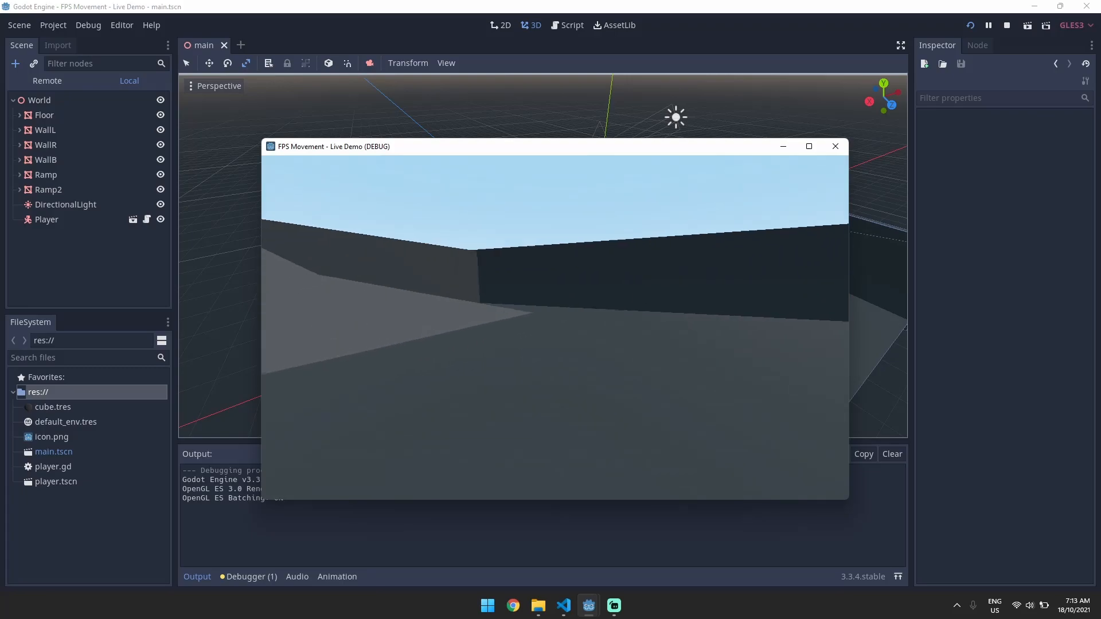
left_click(836, 146)
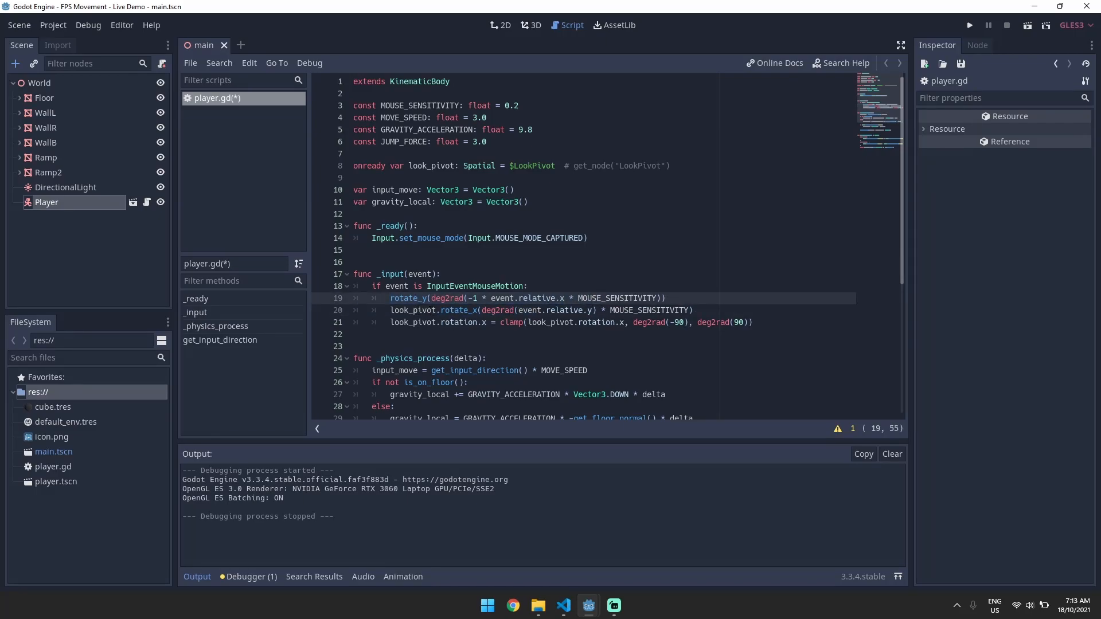
Append 'and is_on_floor()' to the jump condition on line 31 and save player.gd
left_click(517, 310)
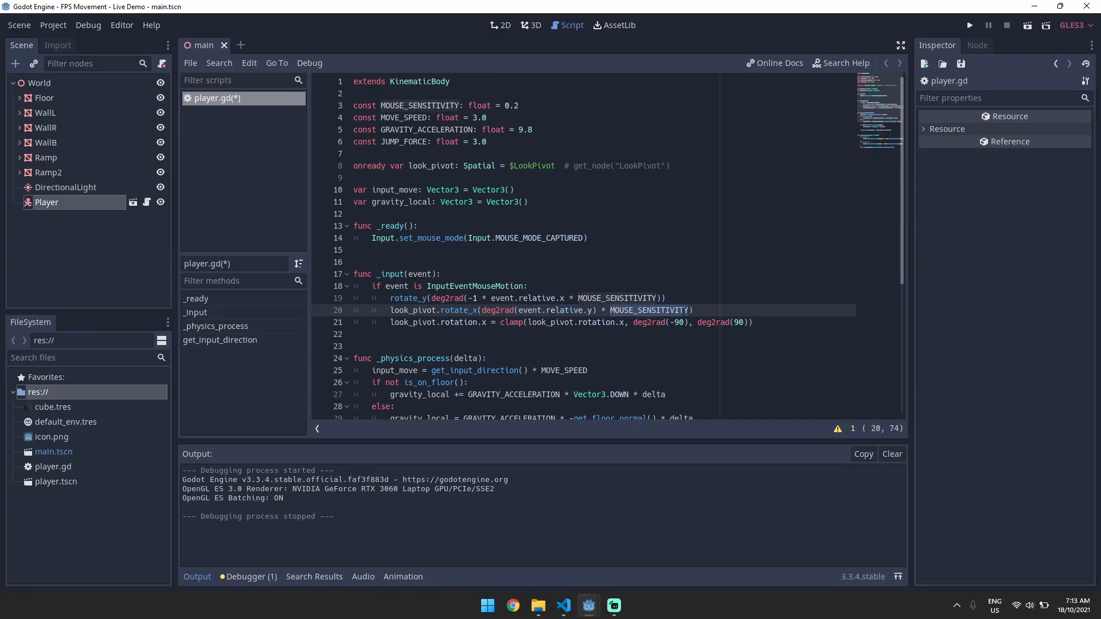
left_click(547, 310)
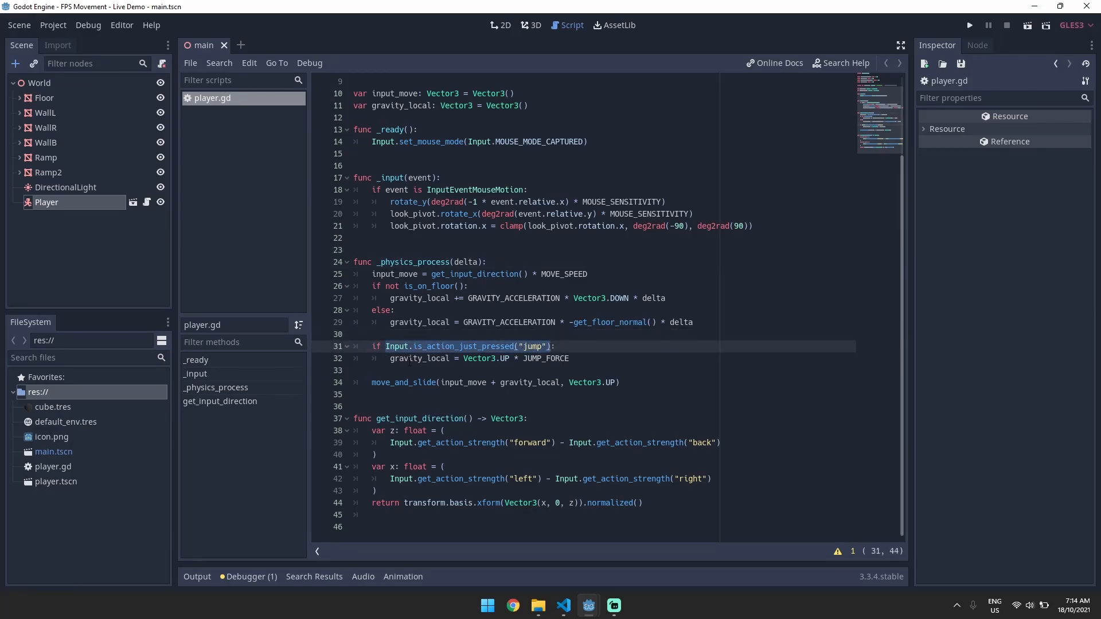
left_click(481, 358)
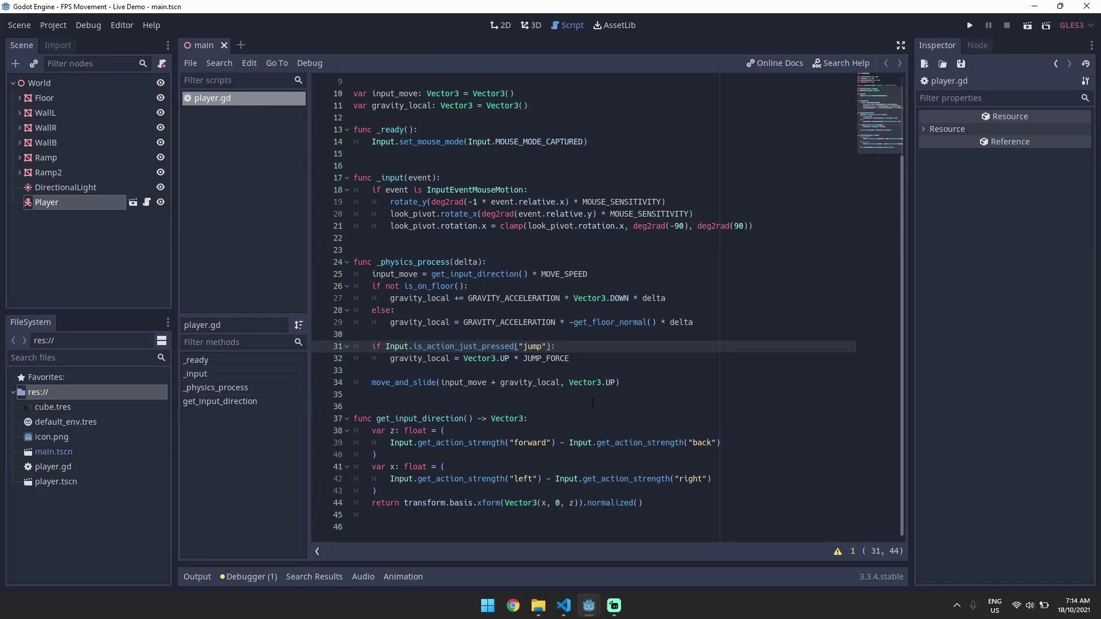
mouse_move(617, 459)
type(" a")
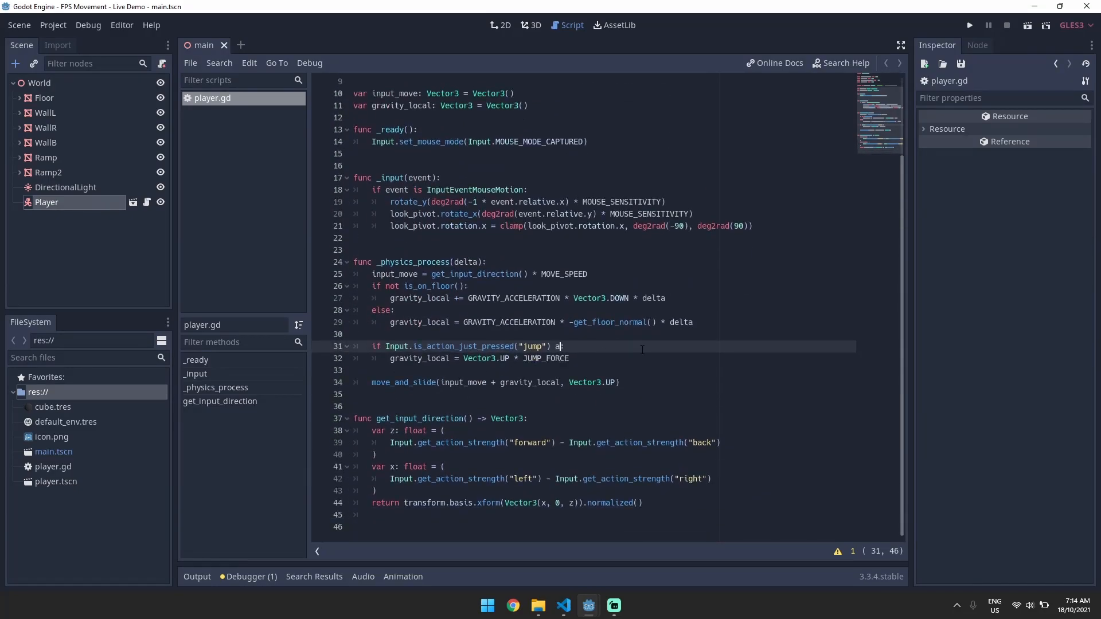
type("nd is_on_floor():")
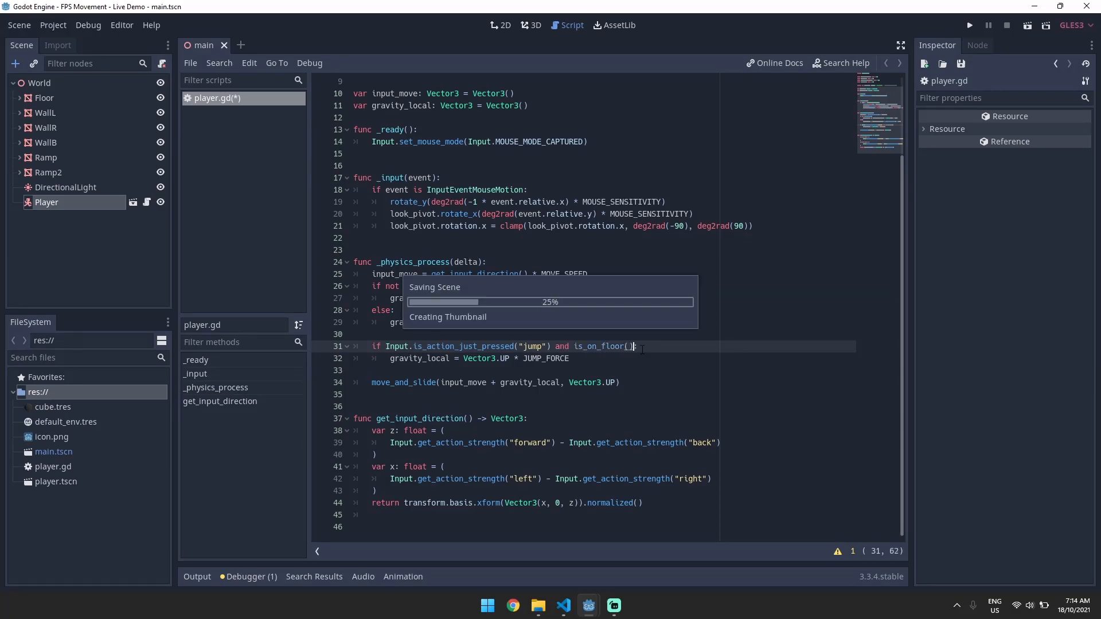
key("ctrl+s")
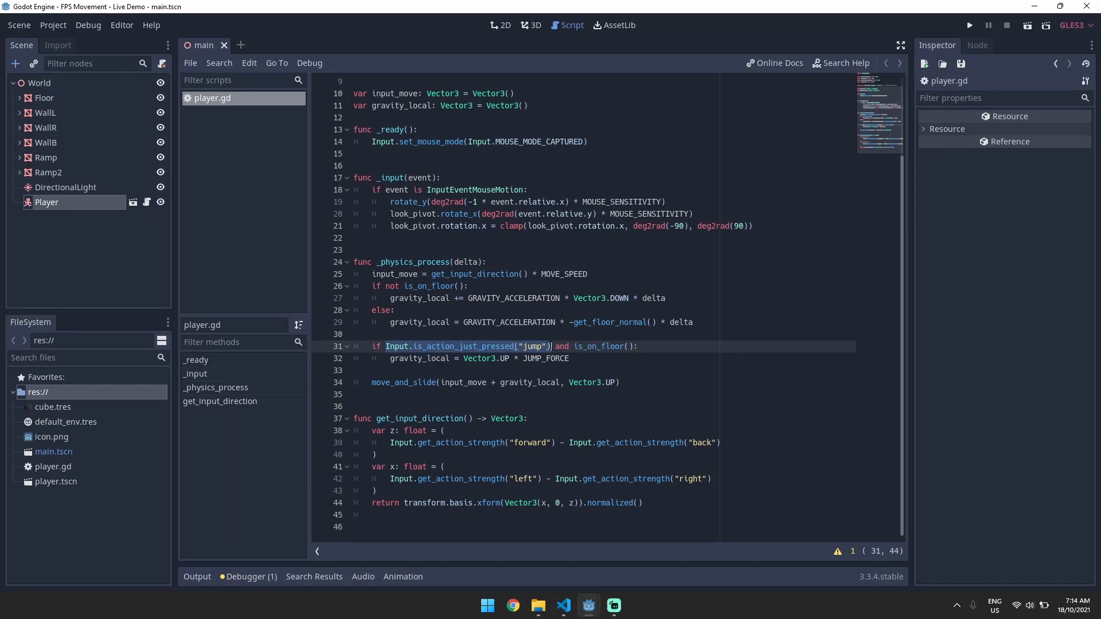
Launch the FPS demo from the Play button to try the floor-only jump
left_click(969, 25)
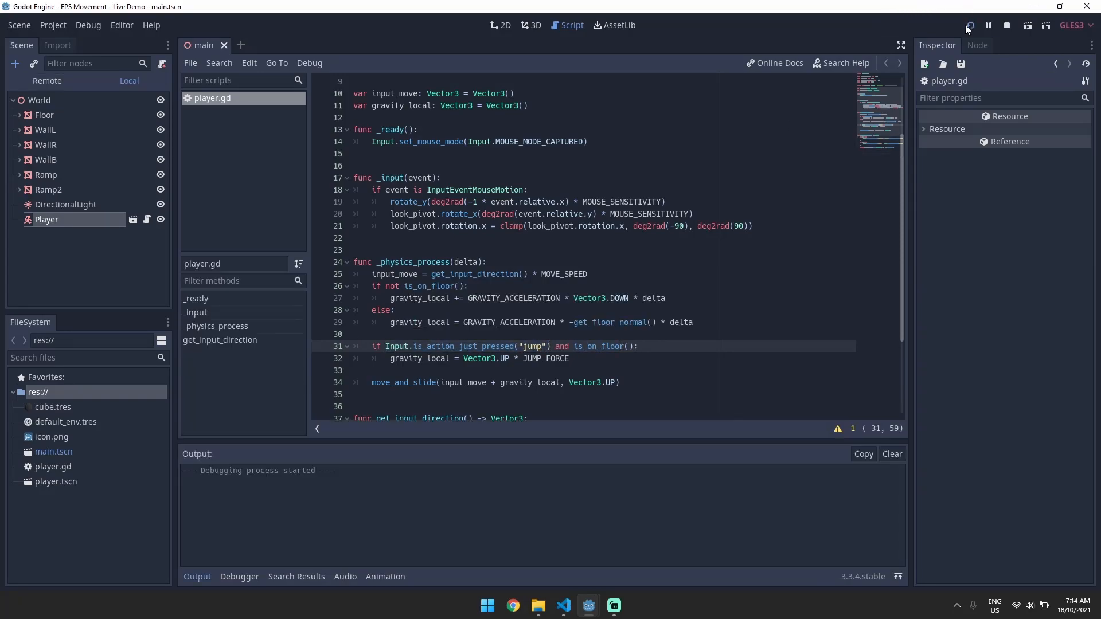
left_click(970, 24)
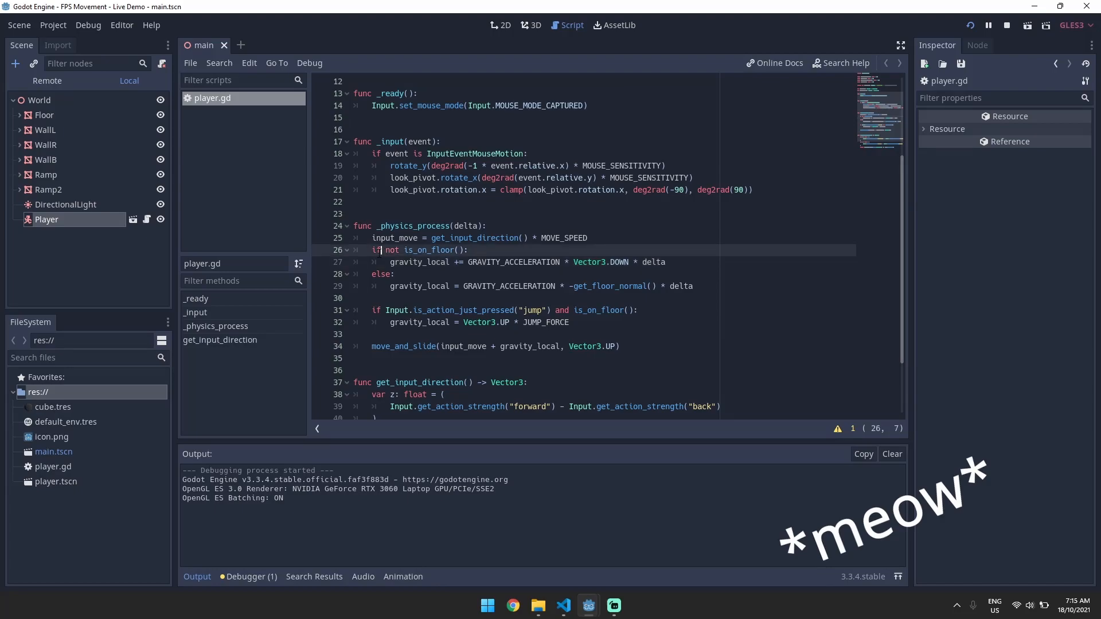
left_click(390, 262)
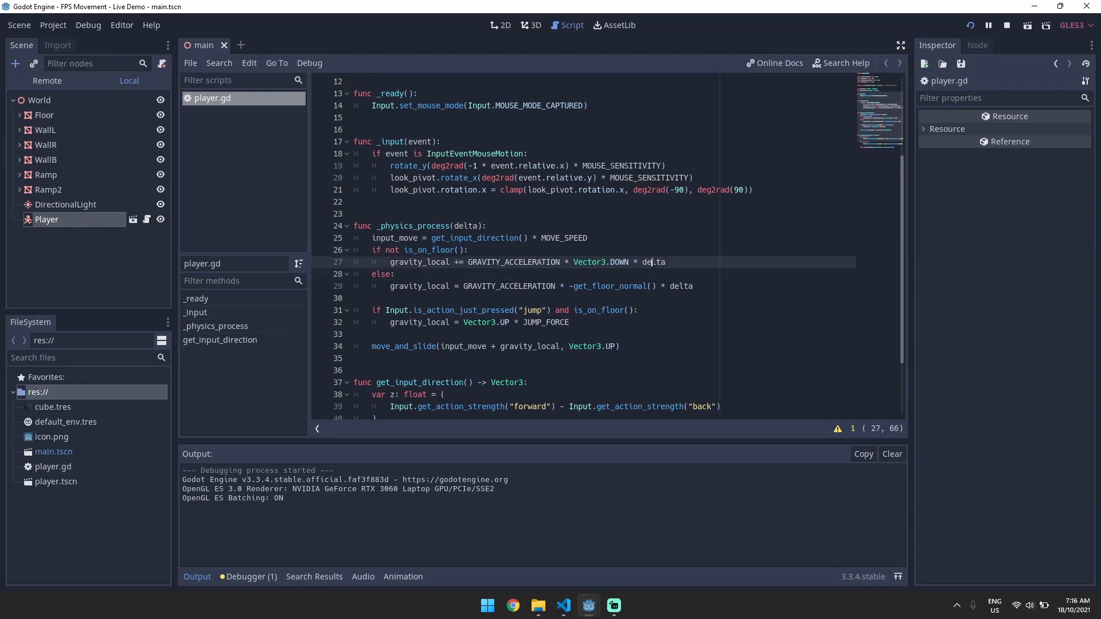
left_click(392, 286)
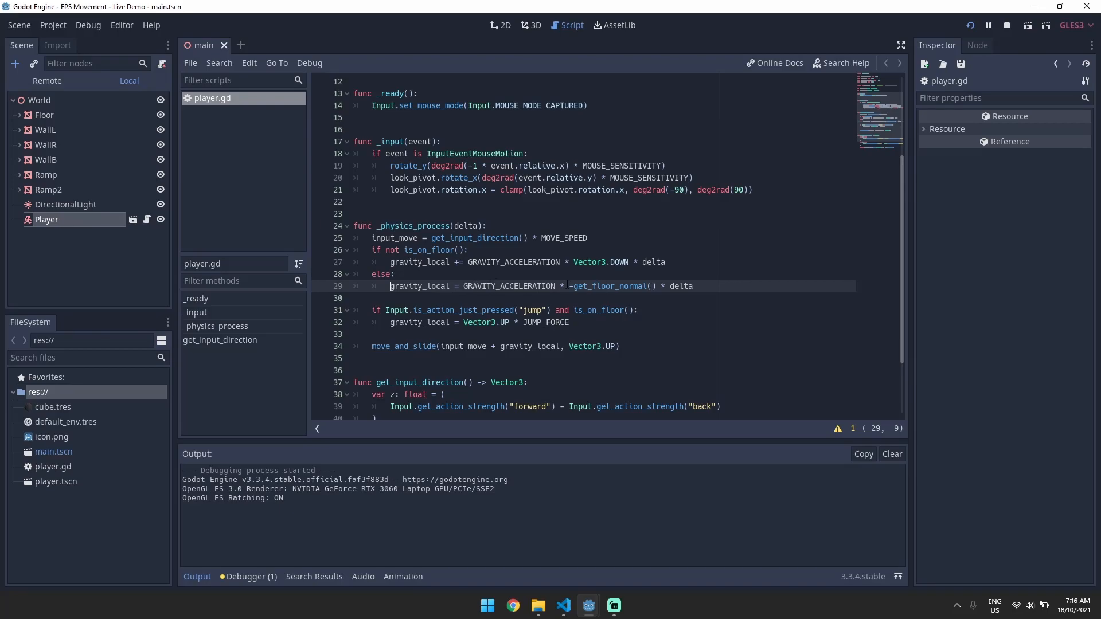
left_click(696, 286)
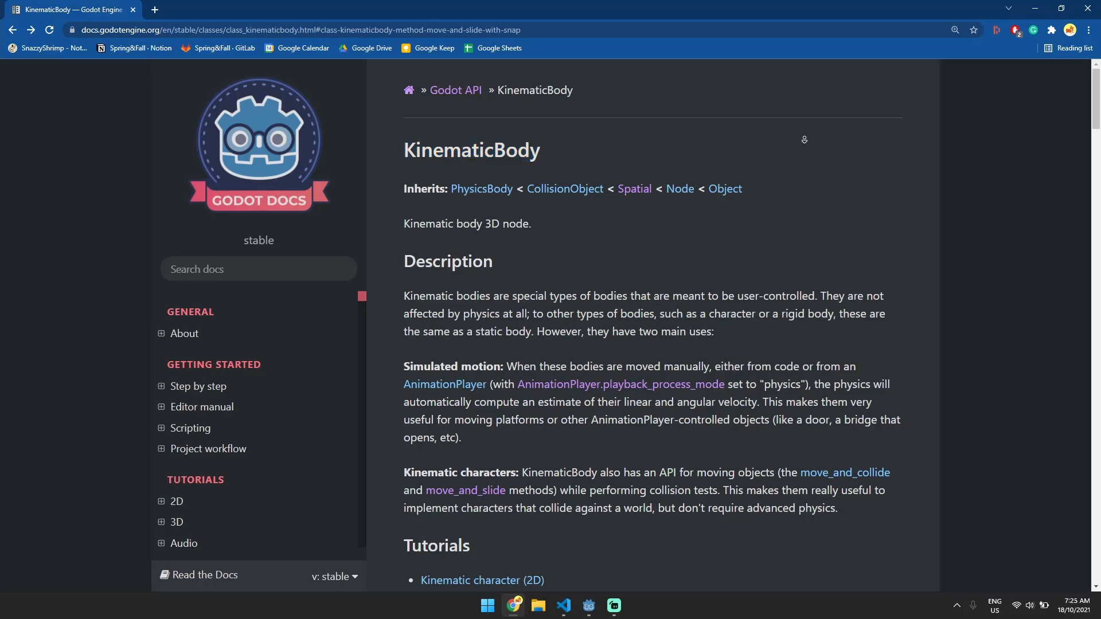
Read the move_and_slide_with_snap description in the KinematicBody reference, then return to Godot
scroll("down", 3)
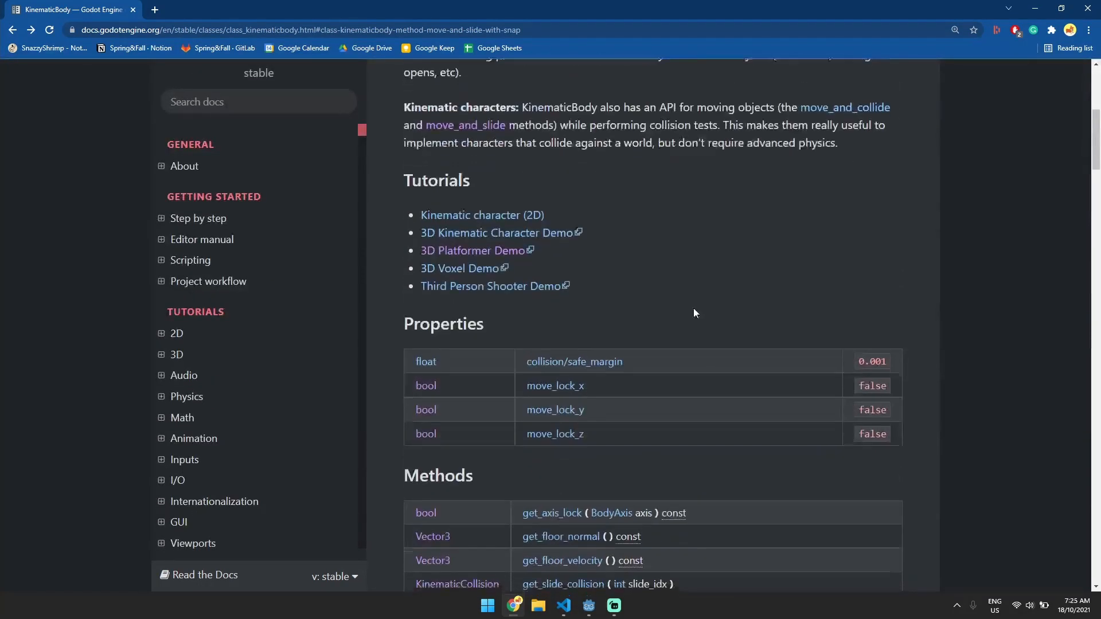
scroll("down", 3)
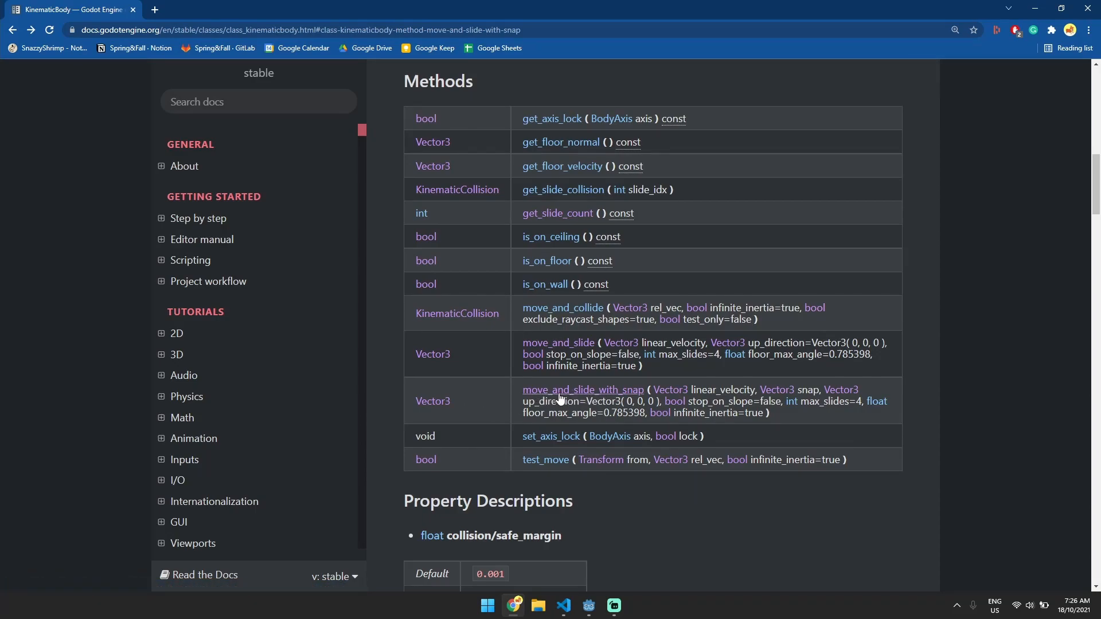
scroll("down", 3)
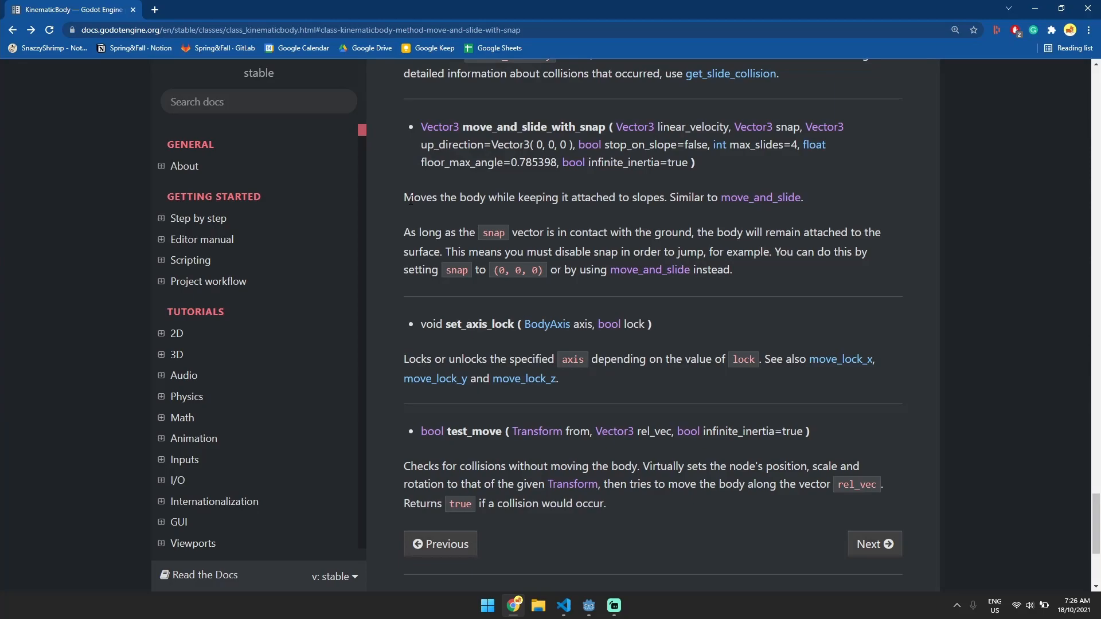
left_click_drag(403, 198, 569, 197)
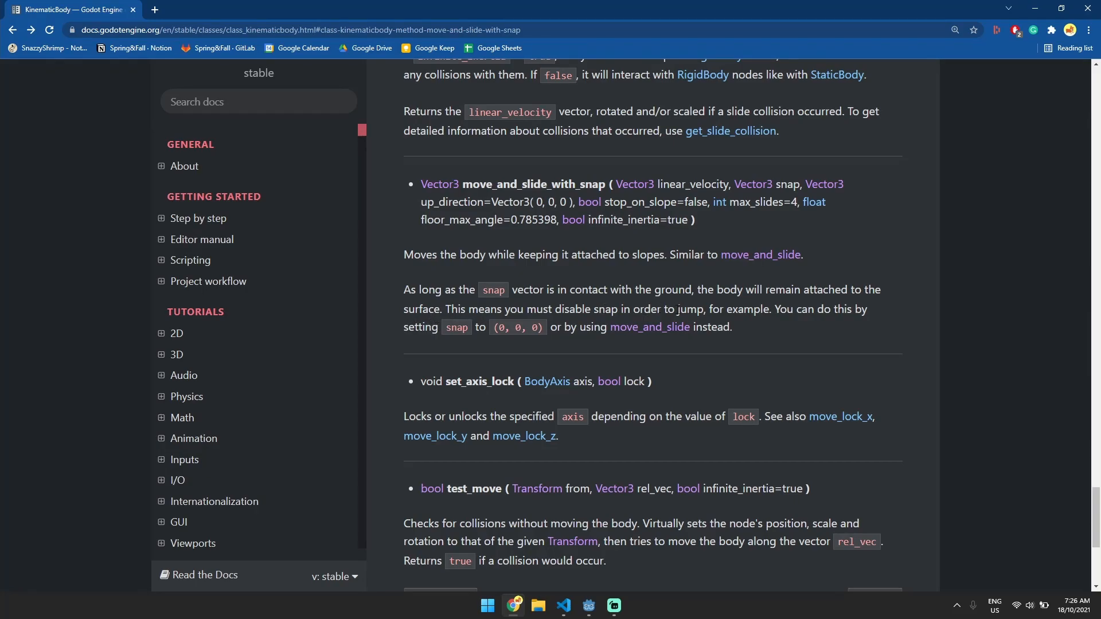
mouse_move(714, 309)
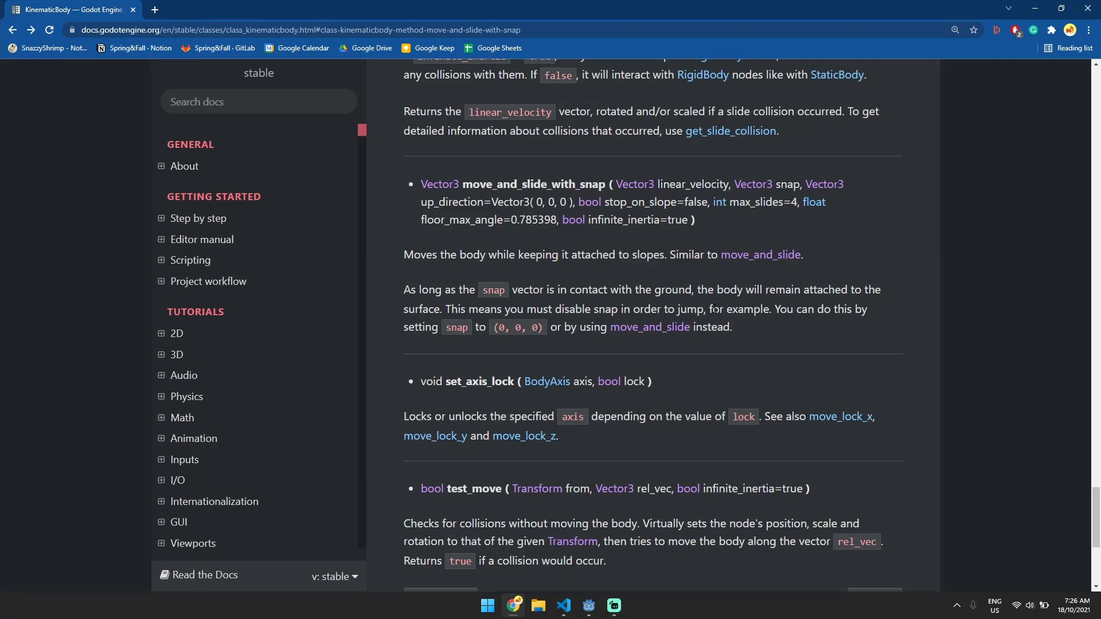
scroll("up", 3)
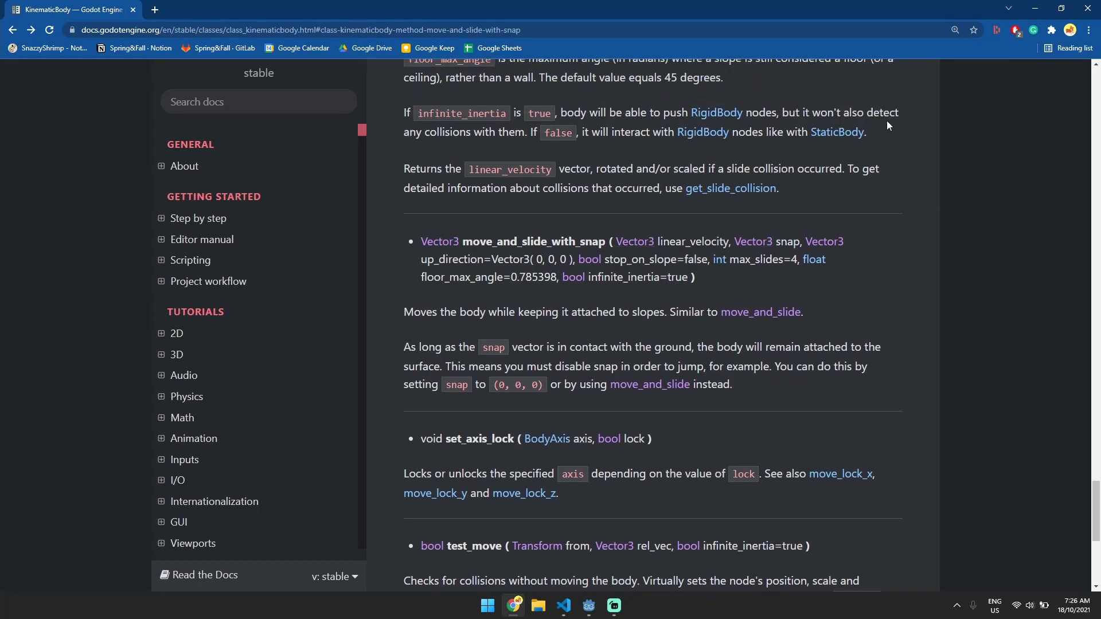
left_click(588, 606)
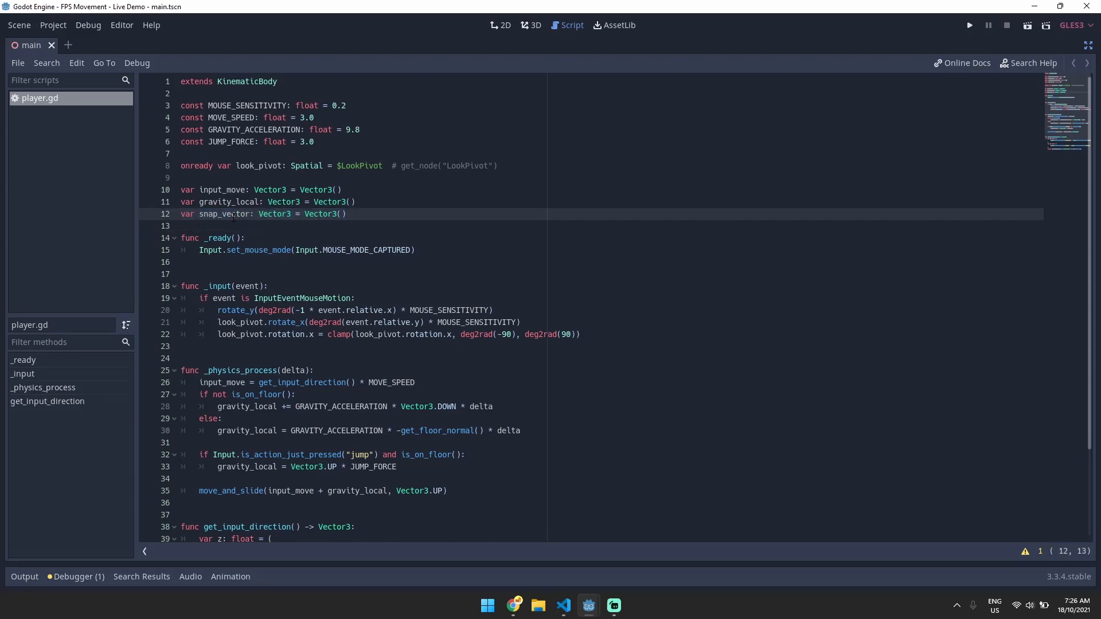
Replace the grounded gravity expression in player.gd with Vector3.ZERO
left_click(208, 214)
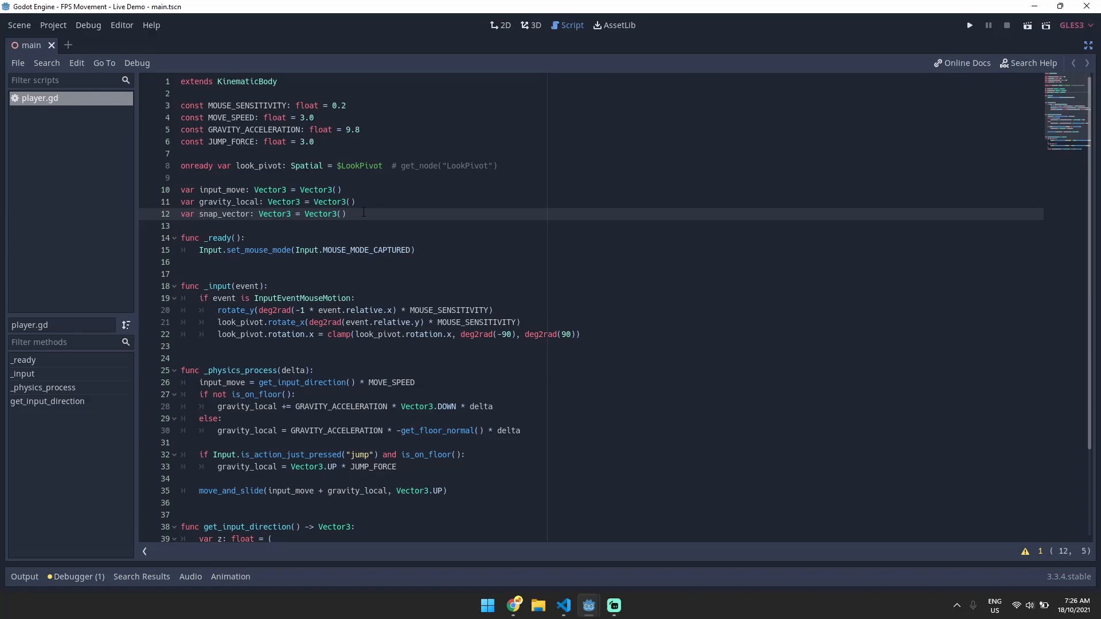
scroll("down", 3)
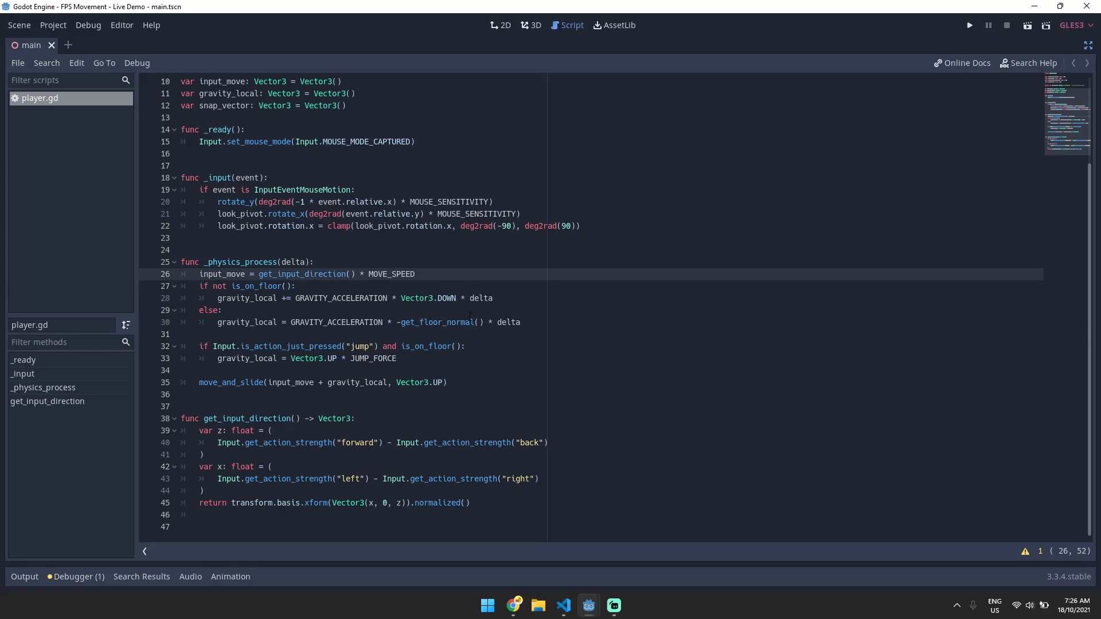
left_click(417, 274)
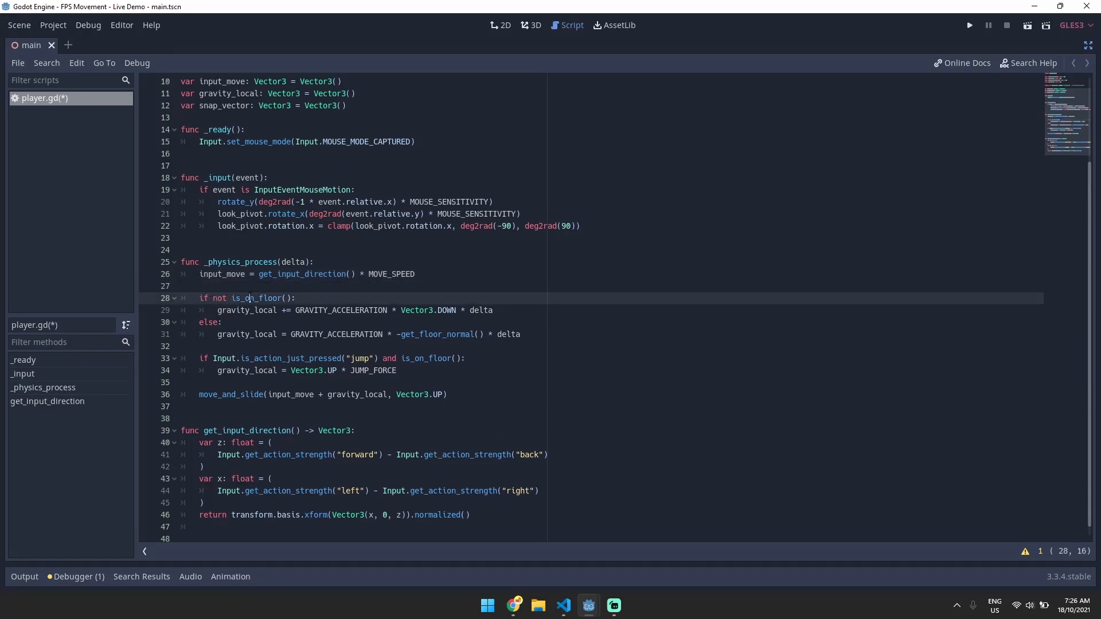
left_click(502, 311)
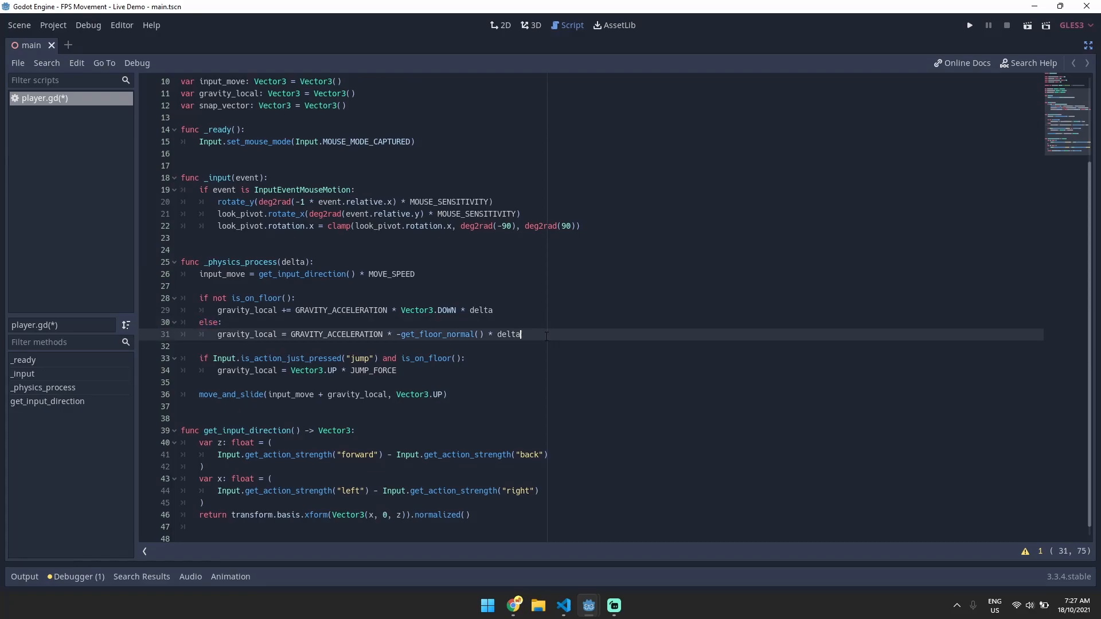
left_click(300, 334)
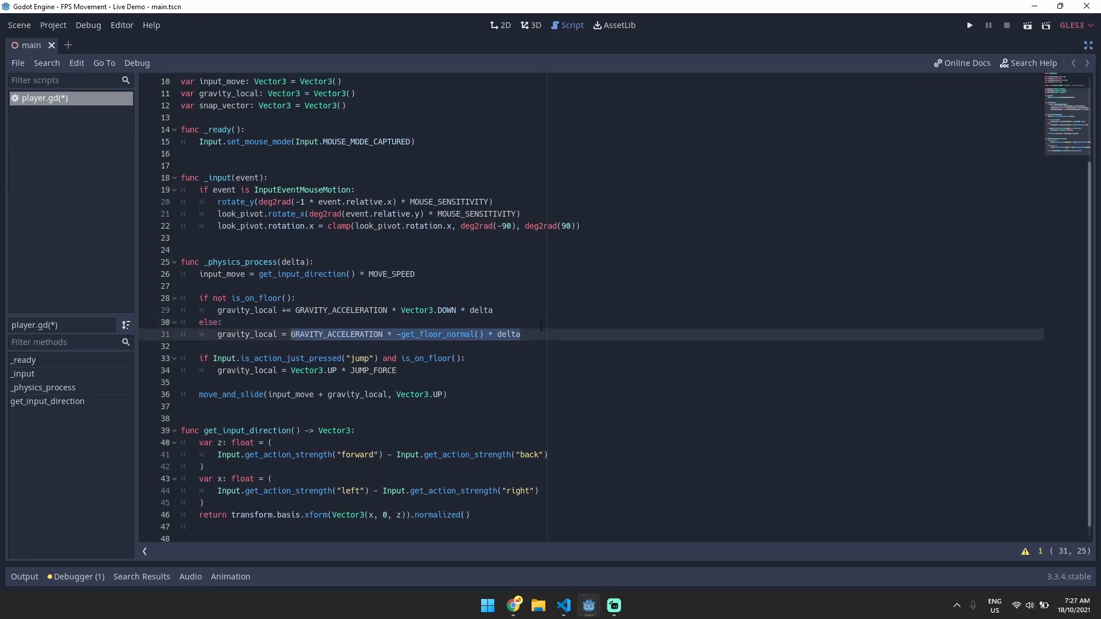
type("V")
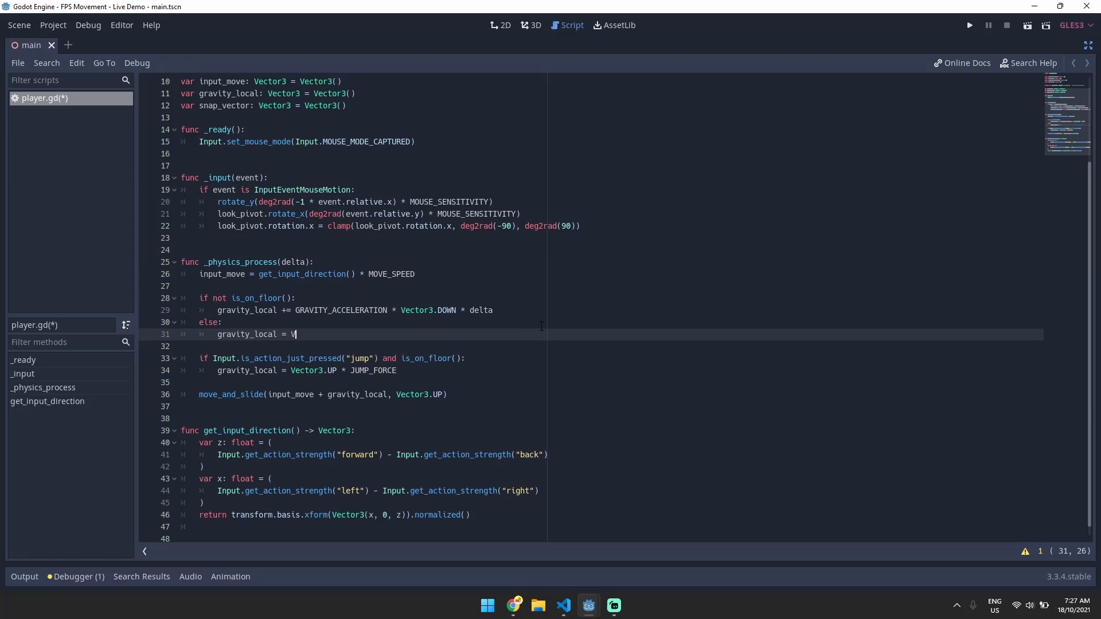
type("ector3.ZERO")
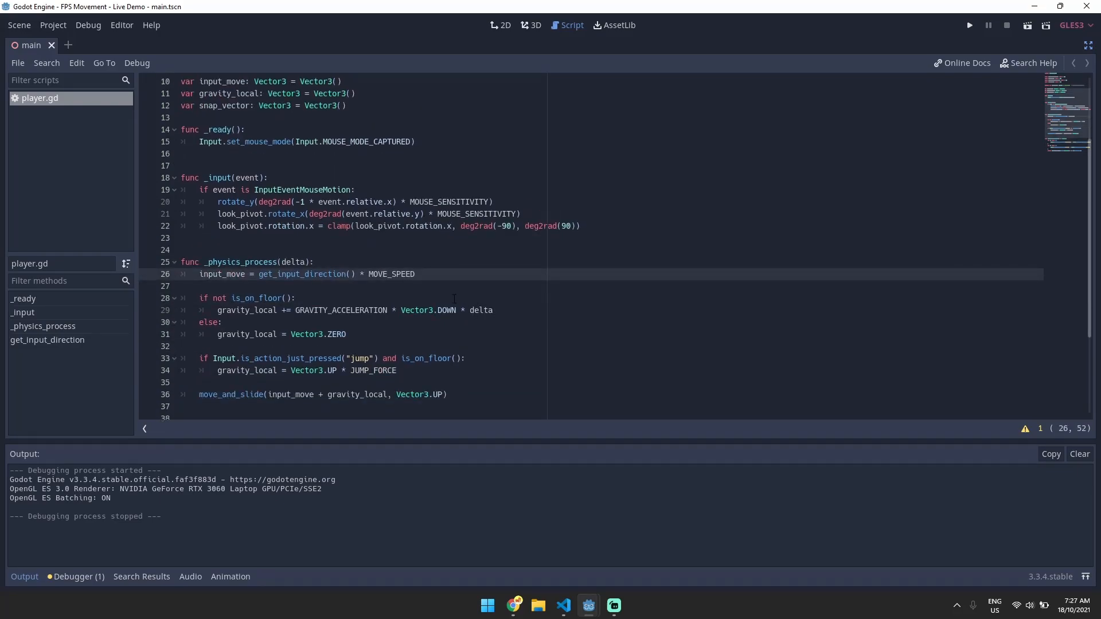
mouse_move(447, 337)
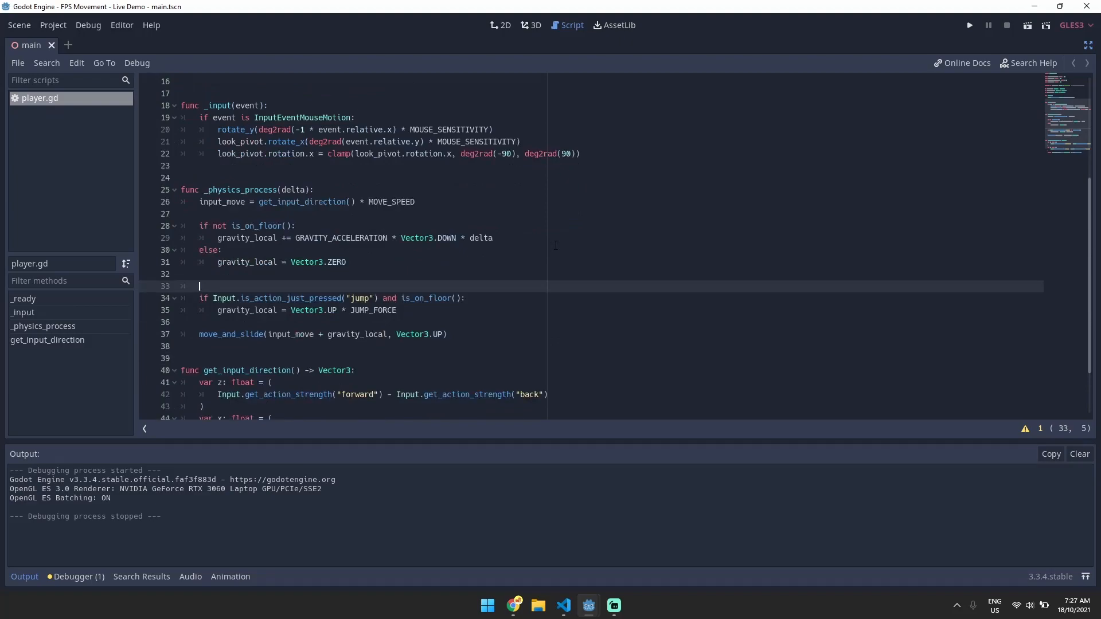
Add snap_vector = Vector3.DOWN, switching to -get_floor_normal() when on the floor
type("snap_vector = Vector3.DOWN")
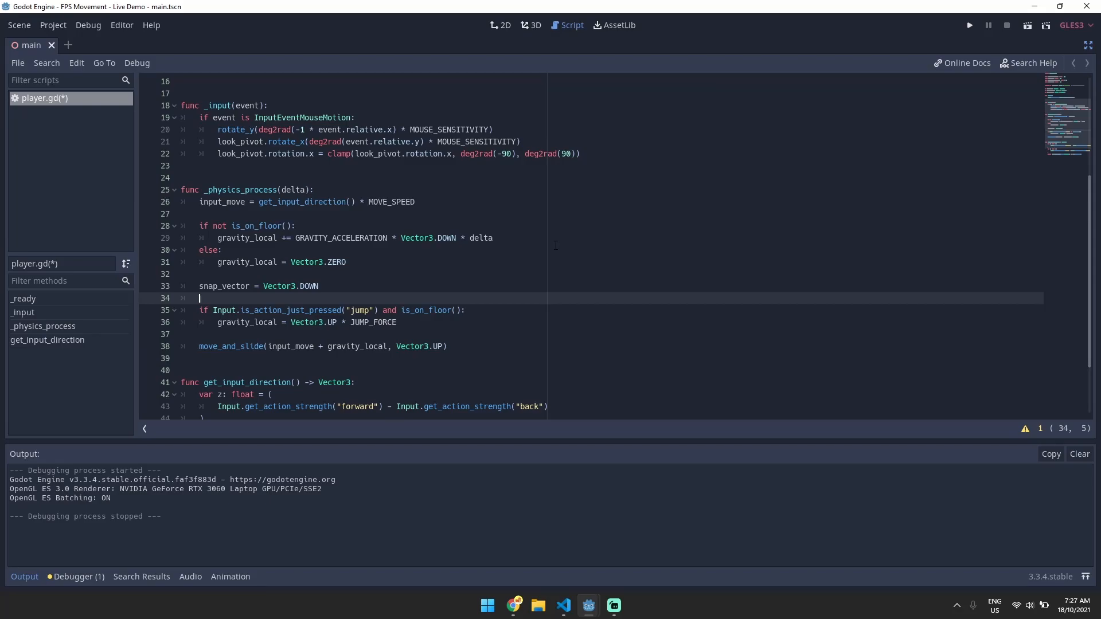
type("if is_on_floor():")
type("snap_")
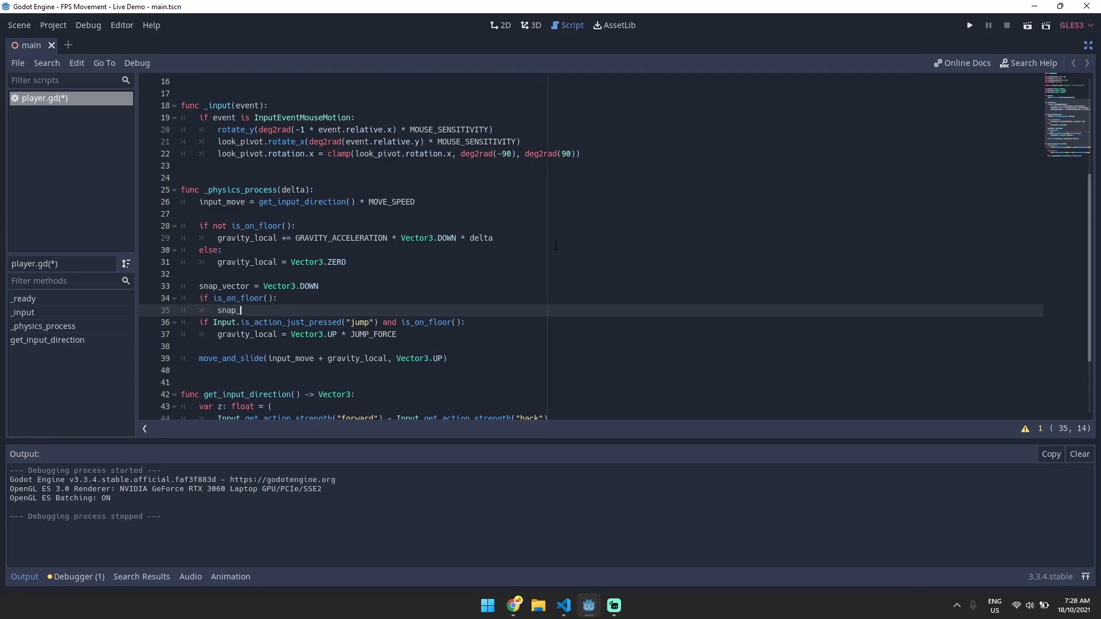
type("vector = -")
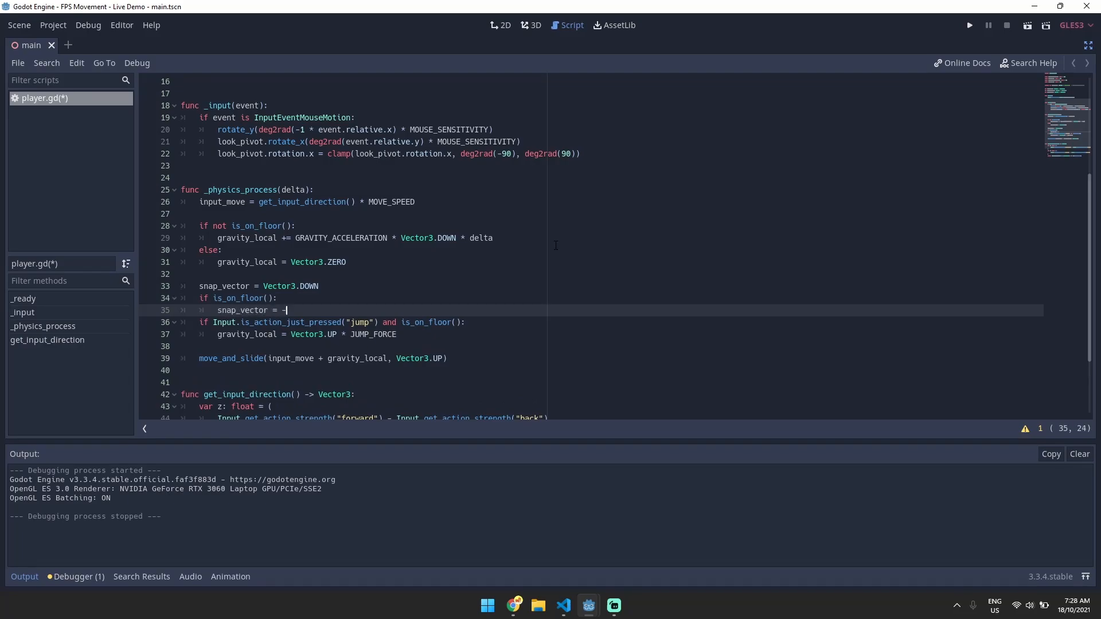
type("get_floor_normal(")
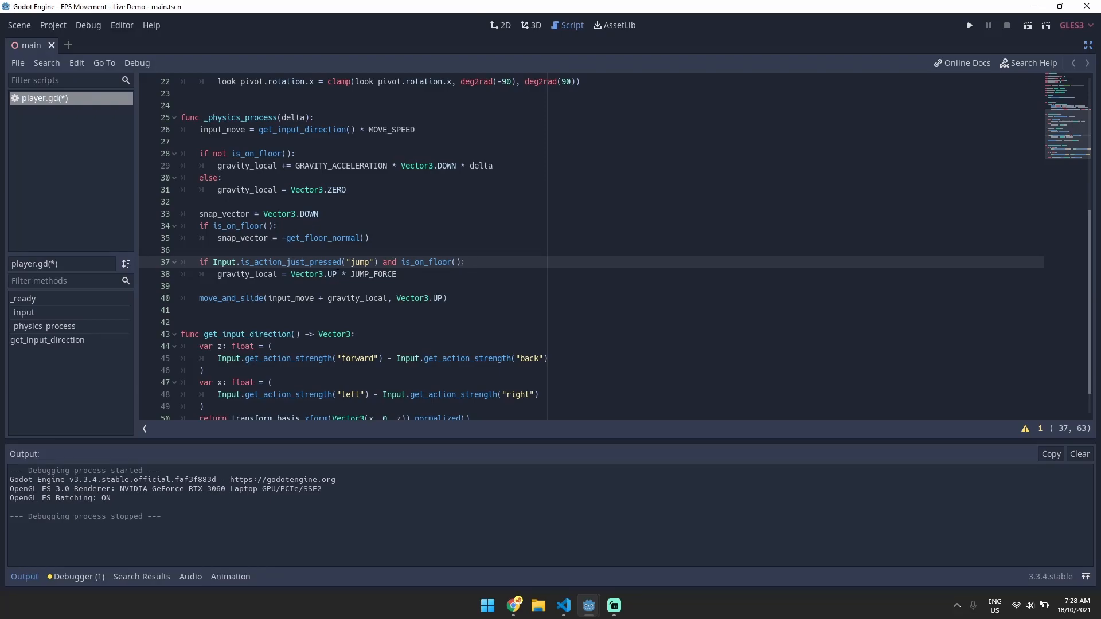
Zero snap_vector inside the jump condition and pass snap_vector into move_and_slide_with_snap
left_click(293, 274)
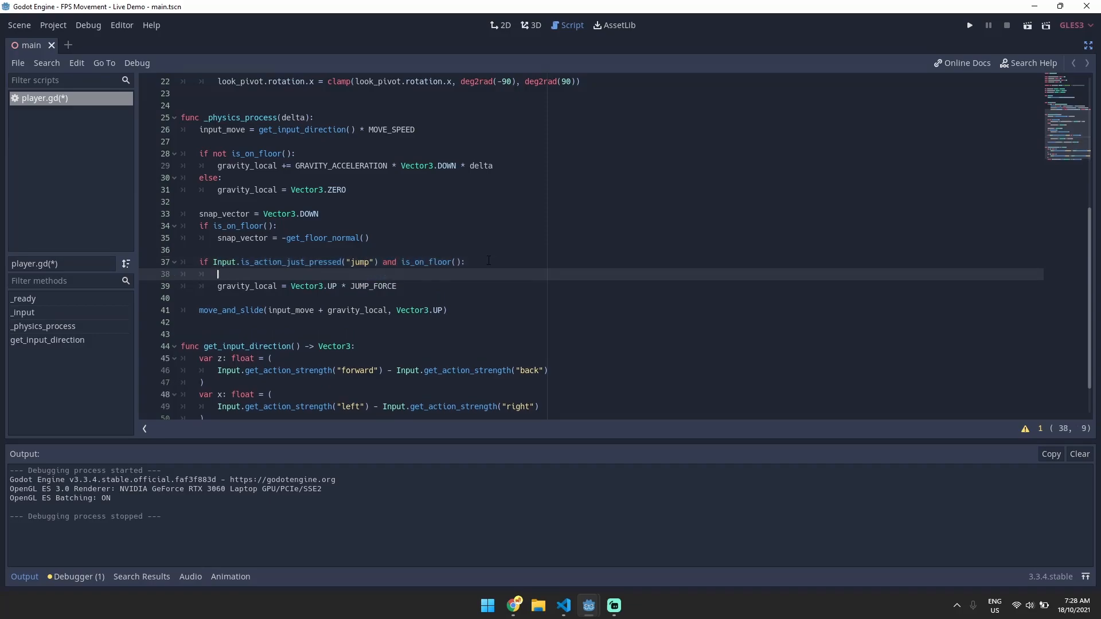
type("snap_vector = Vector3.ZERO")
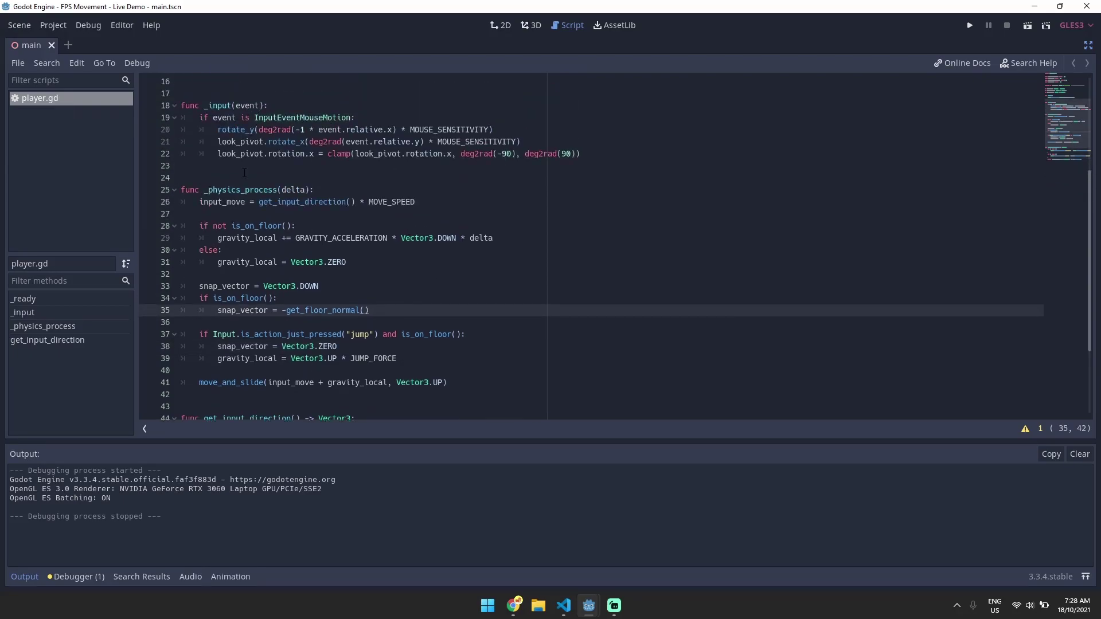
left_click(280, 286)
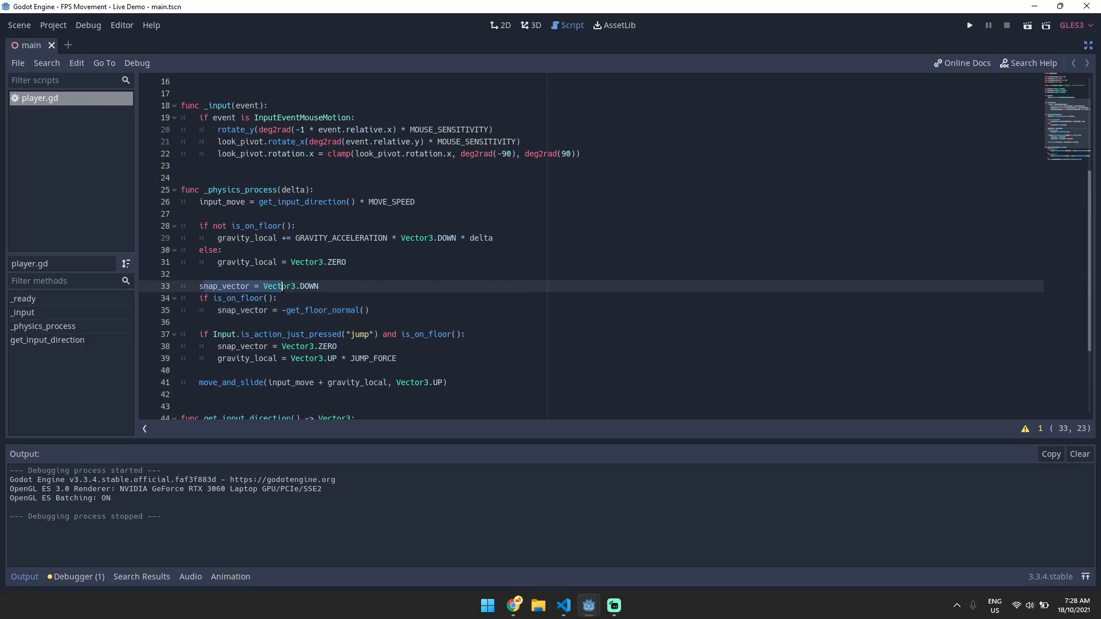
left_click(308, 286)
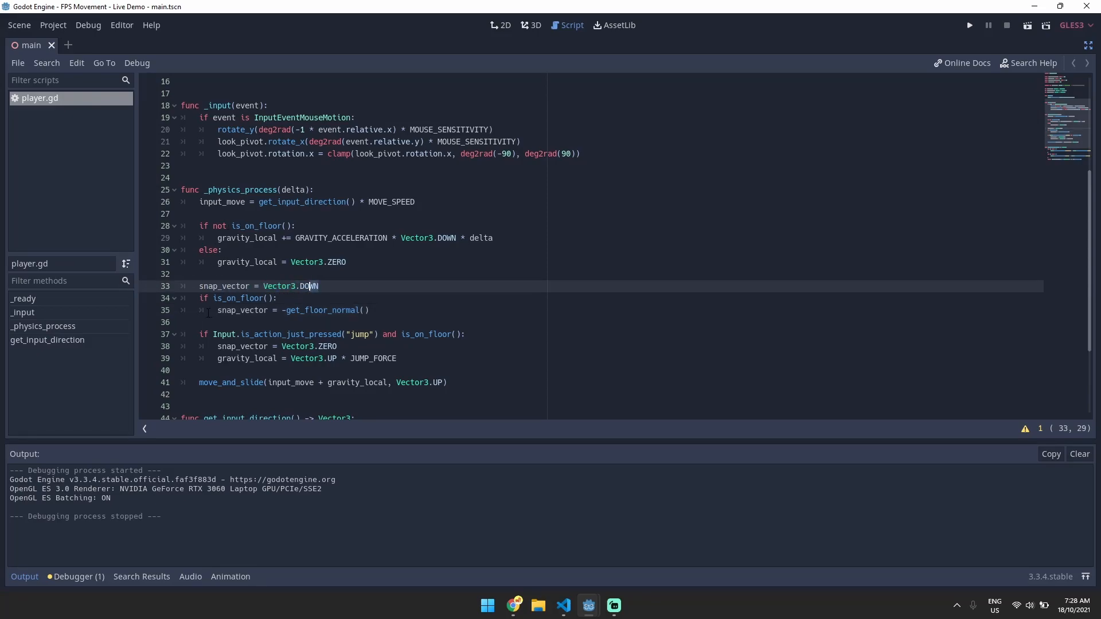
left_click(286, 310)
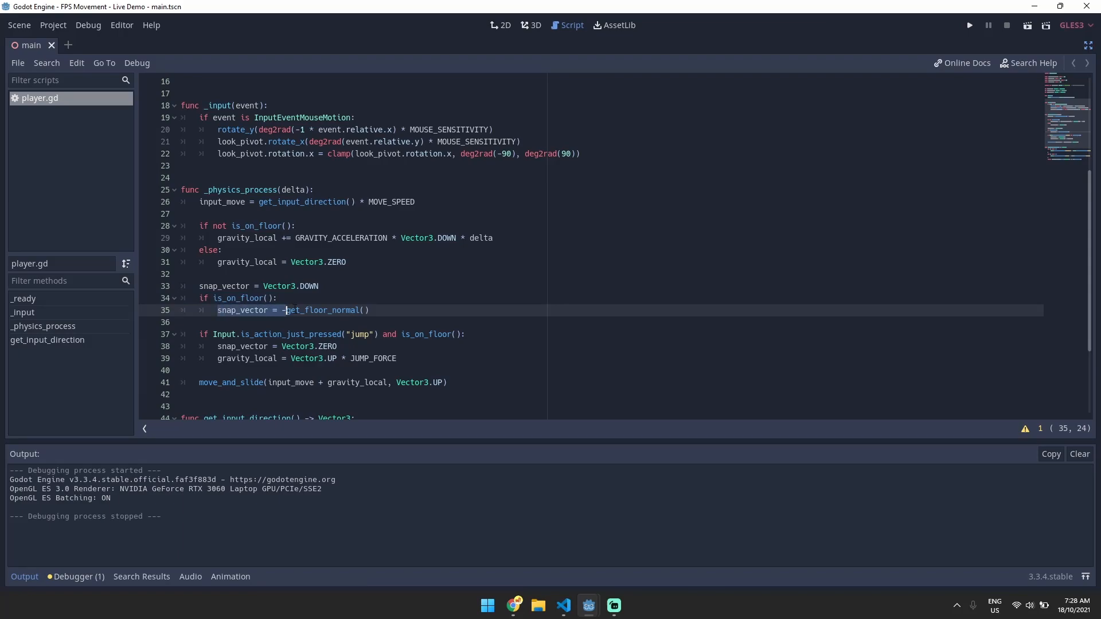
key("Backspace")
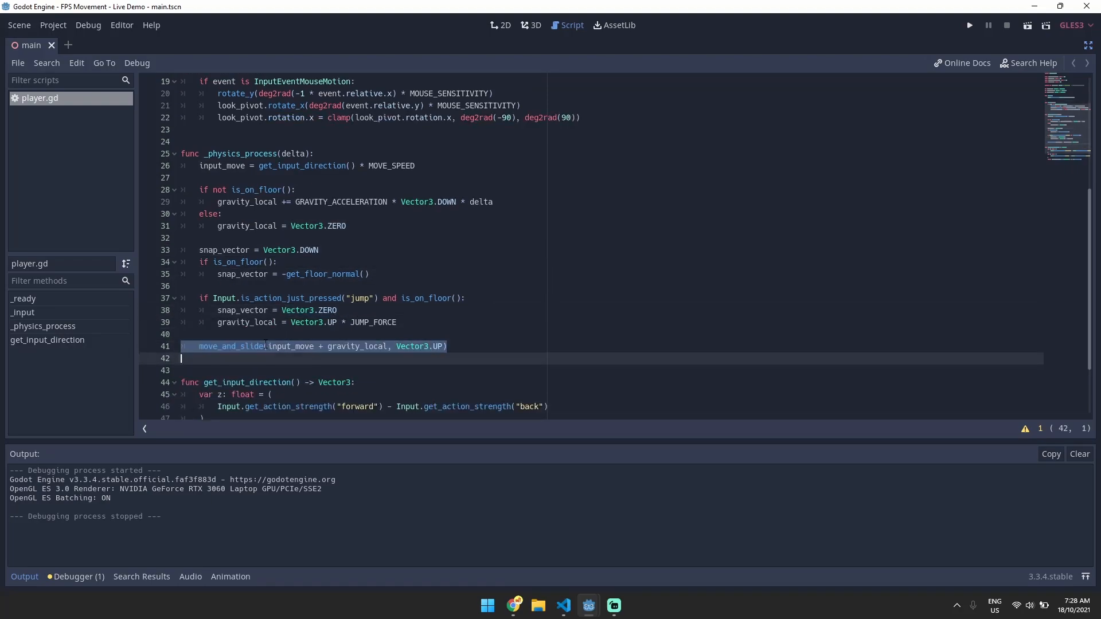
left_click(269, 346)
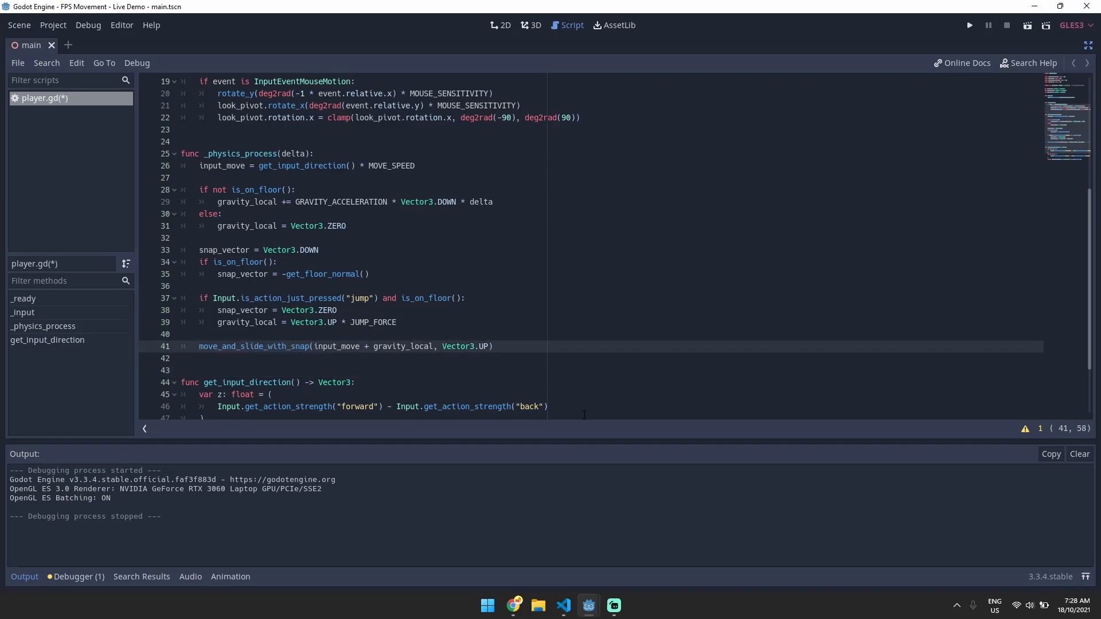
type("snap_vector,")
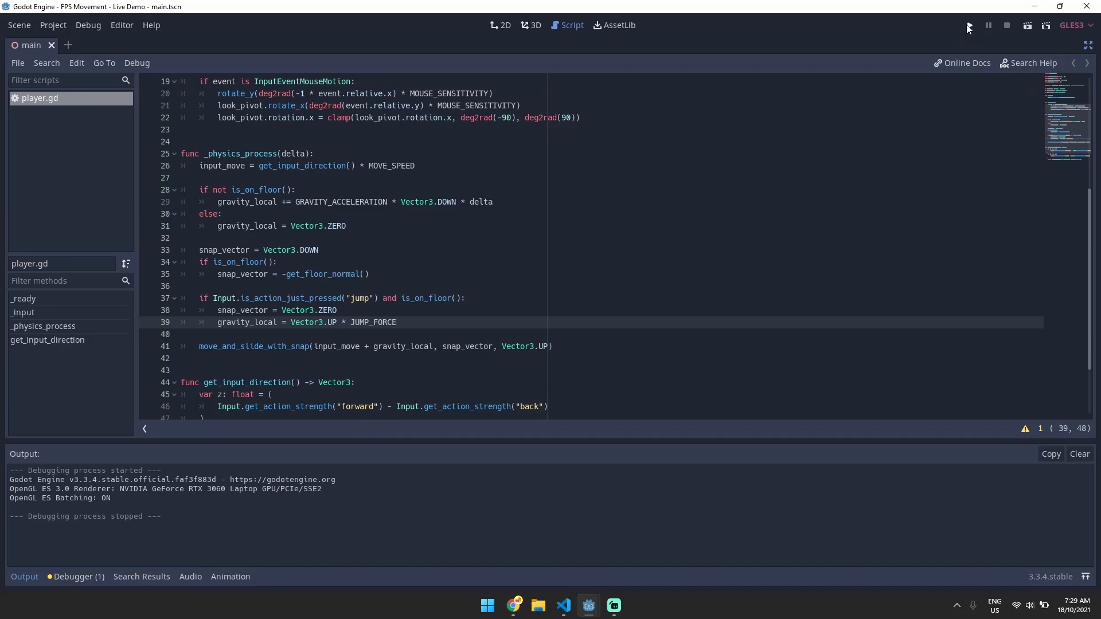
Run the FPS demo to test walking on the ramp, then stop the game
left_click(969, 26)
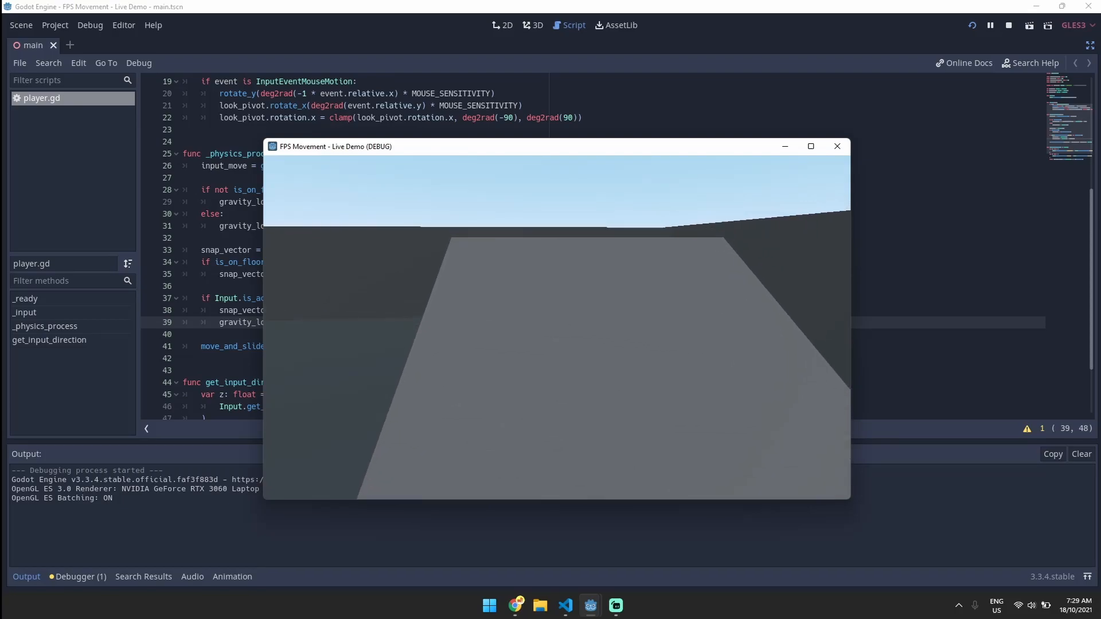
left_click(838, 147)
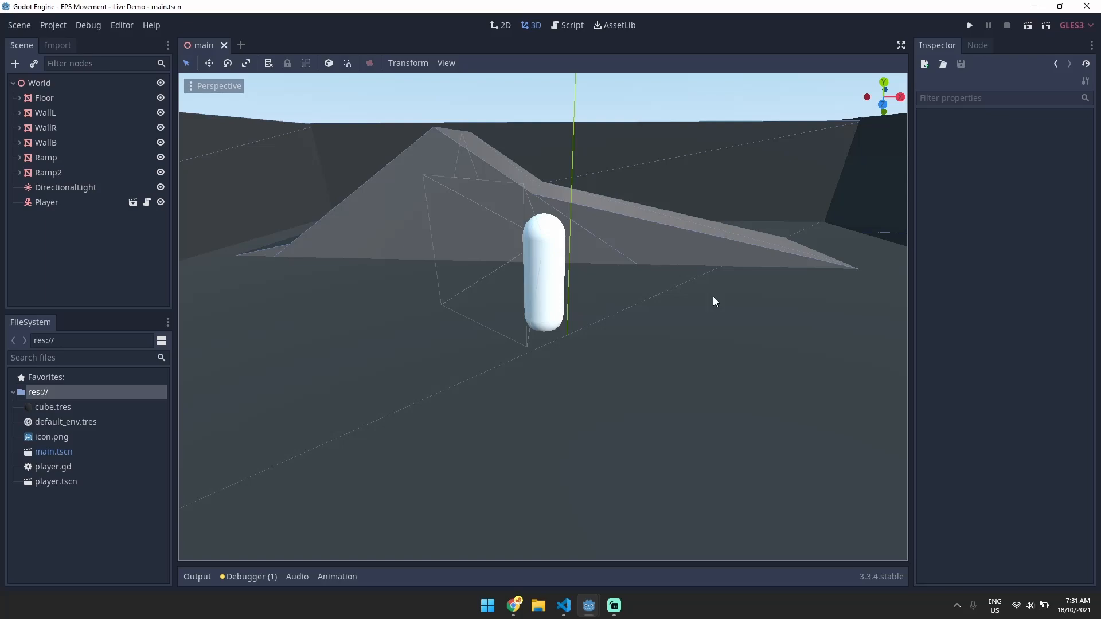
Select the Player capsule node, then switch to the diagrams.net sketch in Chrome
left_click(46, 202)
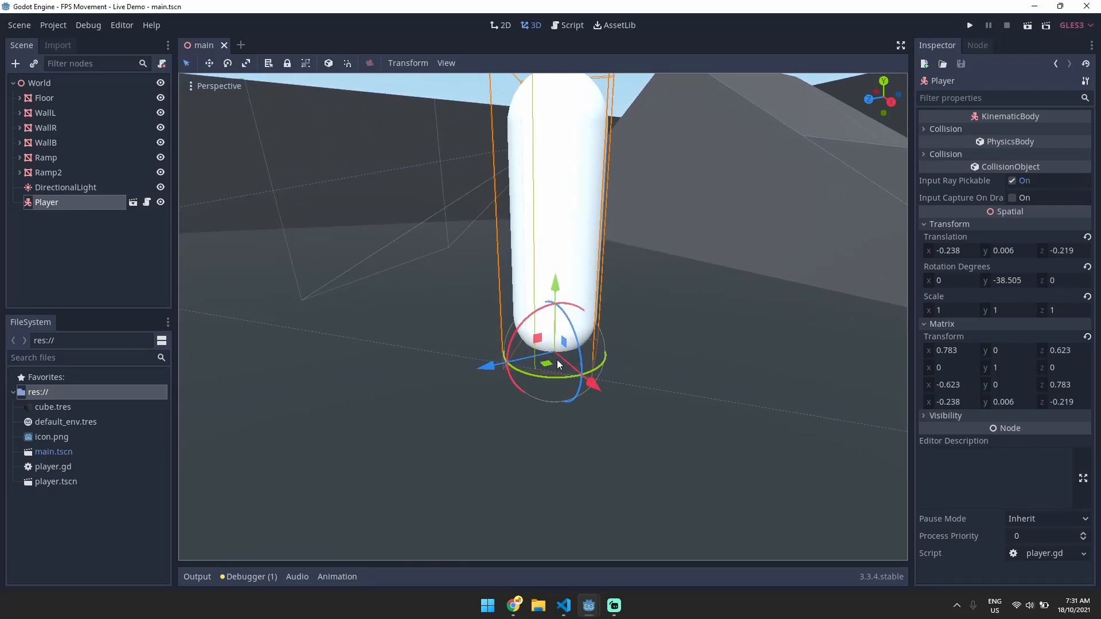
mouse_move(559, 355)
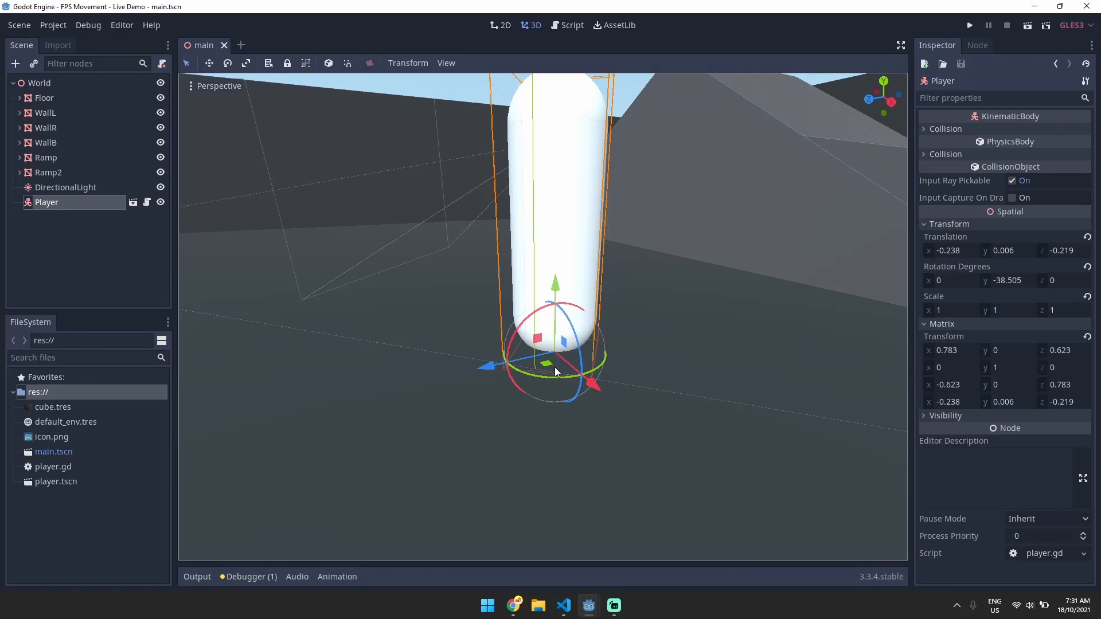
mouse_move(557, 355)
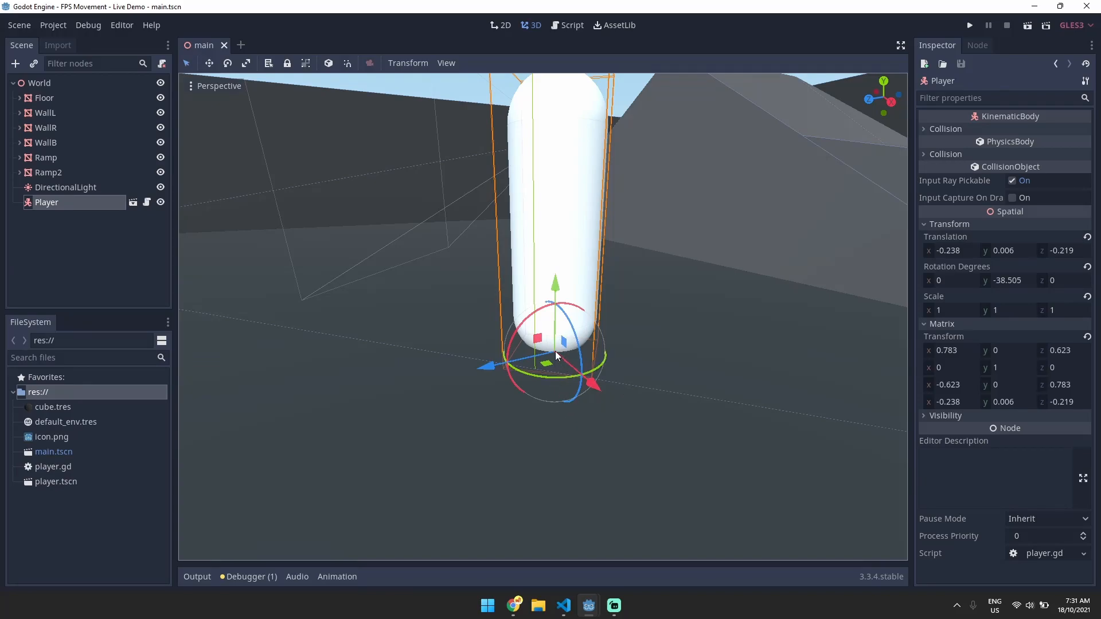
mouse_move(513, 606)
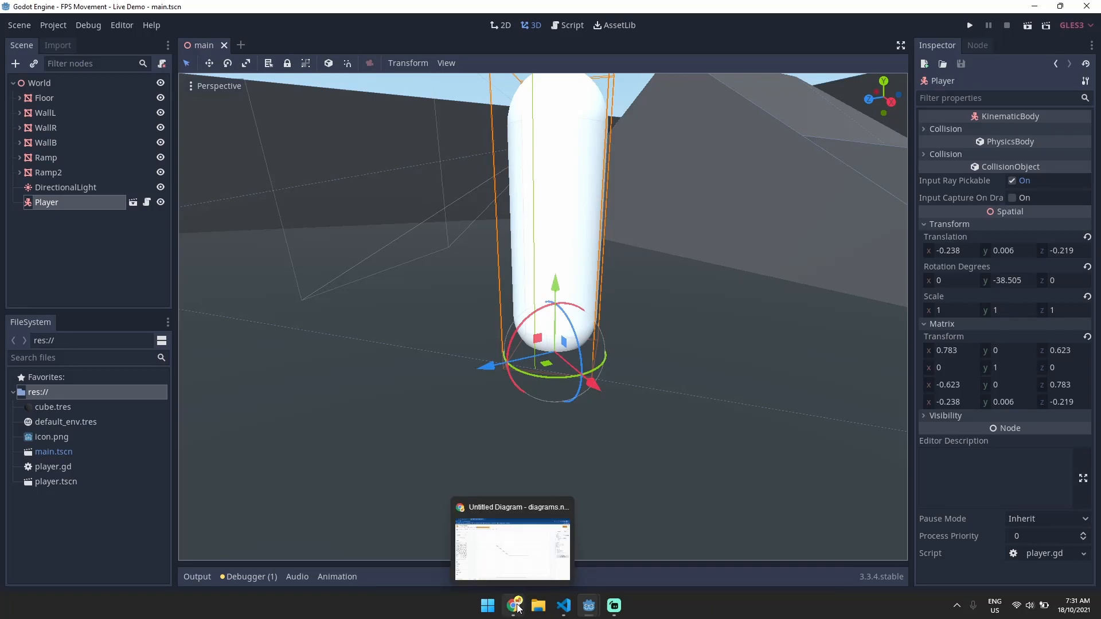
left_click(512, 605)
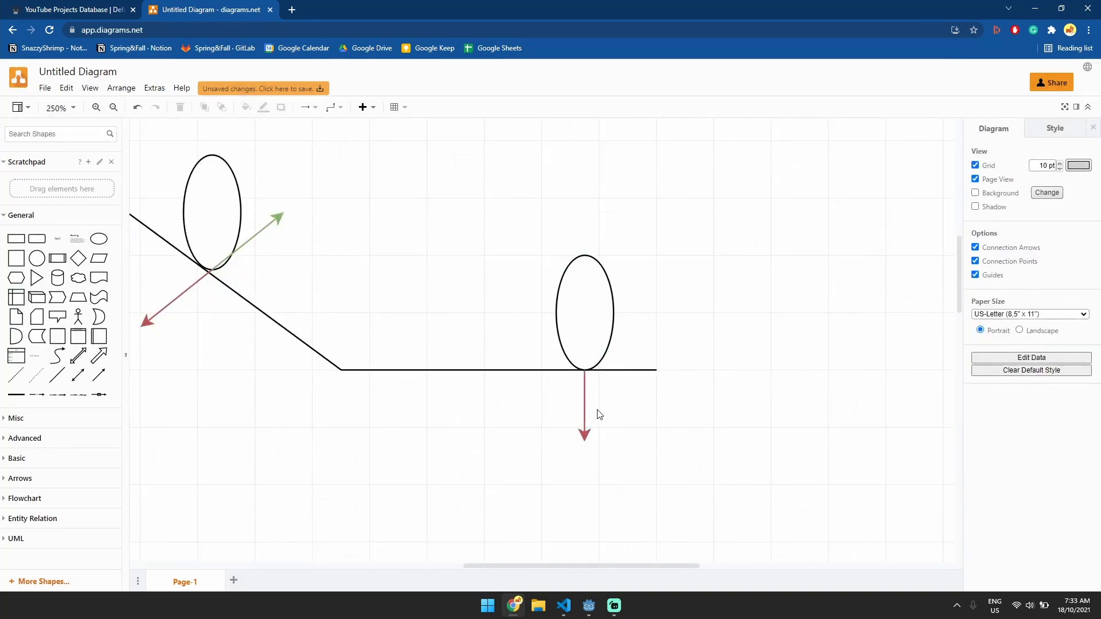
mouse_move(623, 403)
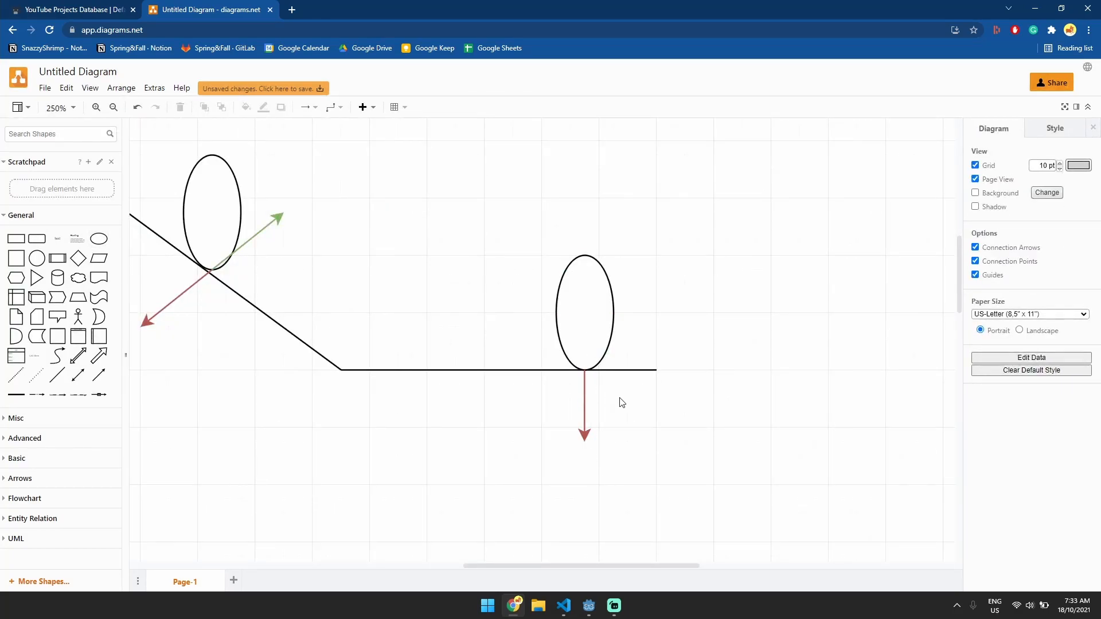
mouse_move(461, 348)
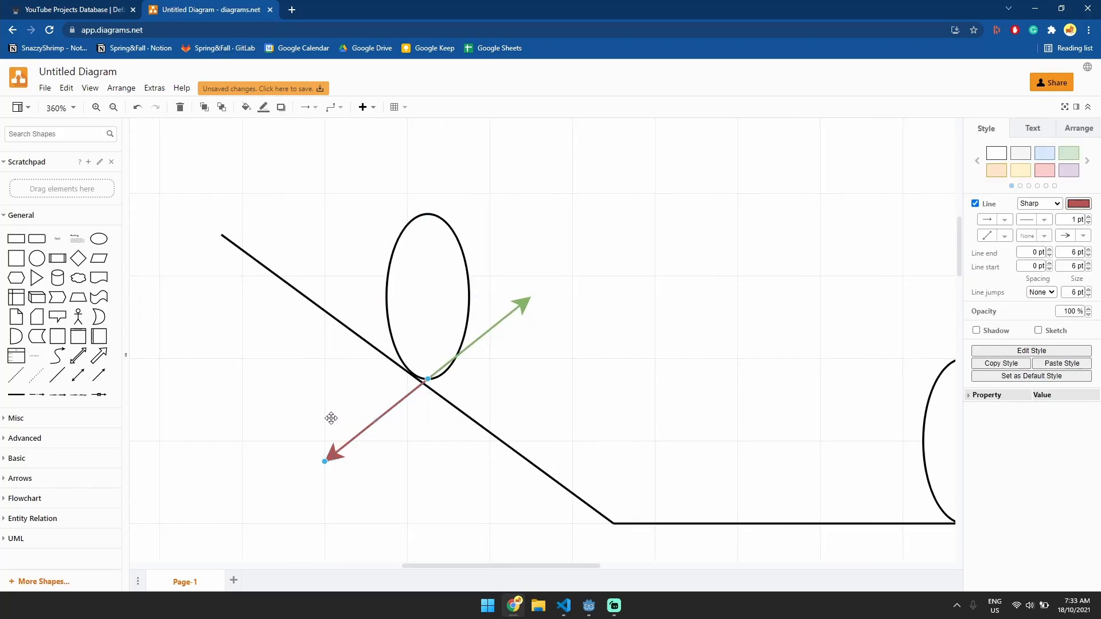
Select the green arrow at the slope contact and drag its tip upward
left_click(463, 363)
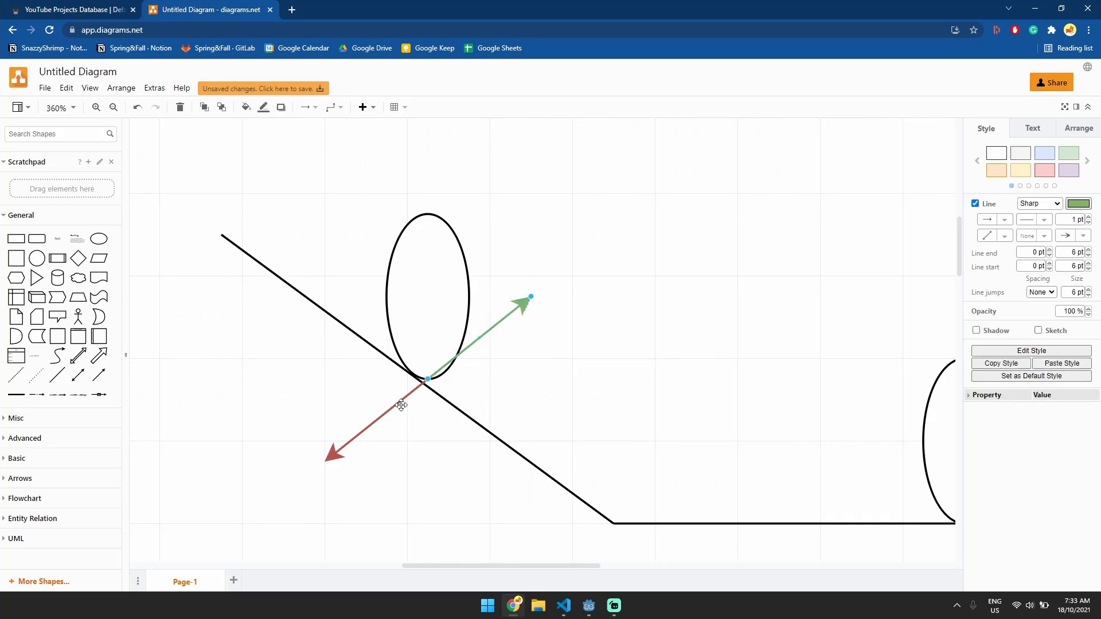
left_click_drag(529, 297, 523, 284)
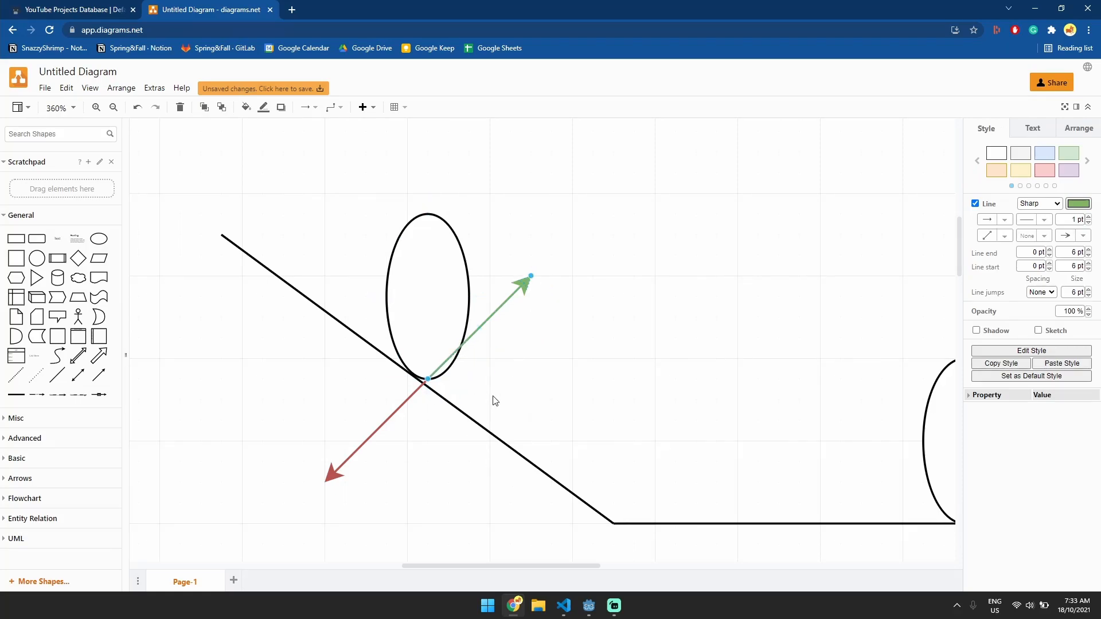
mouse_move(426, 412)
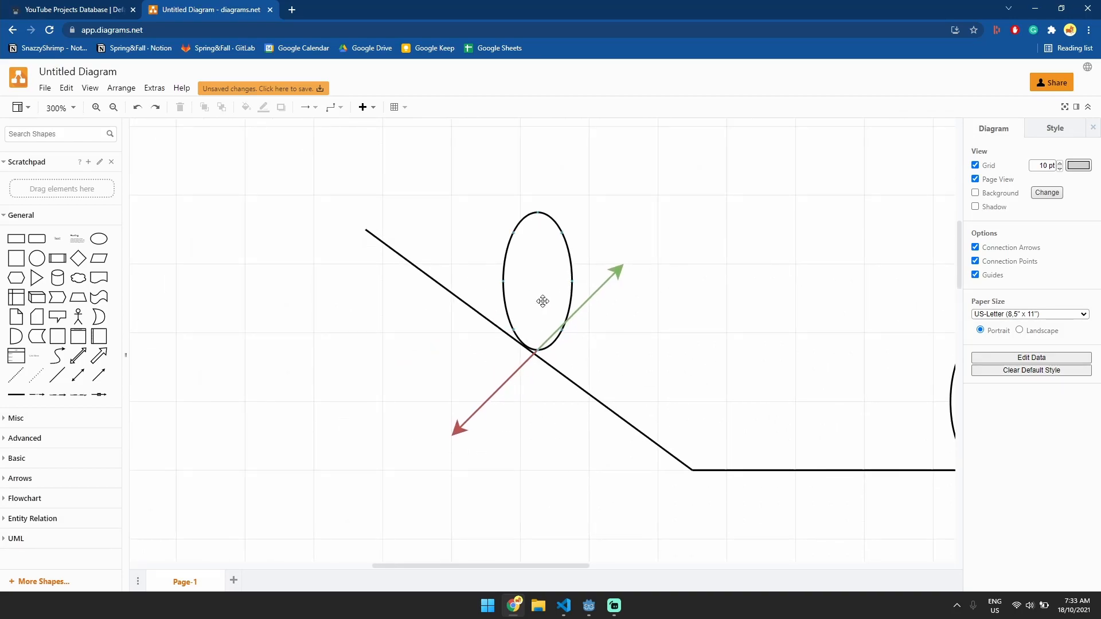
Draw a black arrow rightward from the slope capsule, zoom out and back in, then return to Godot
left_click(543, 301)
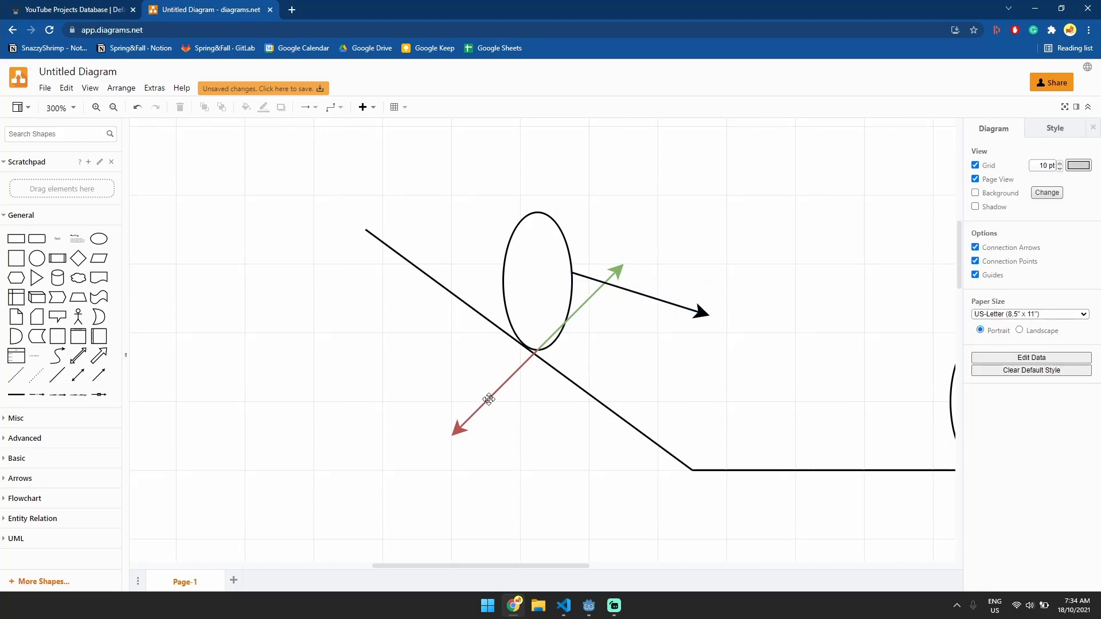
mouse_move(572, 418)
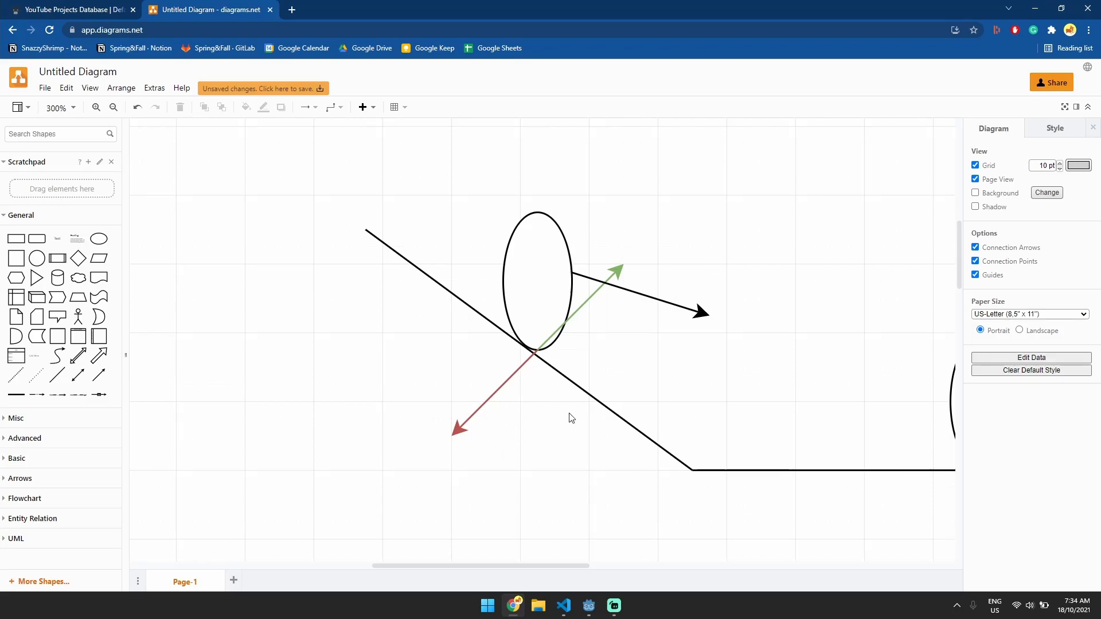
mouse_move(600, 436)
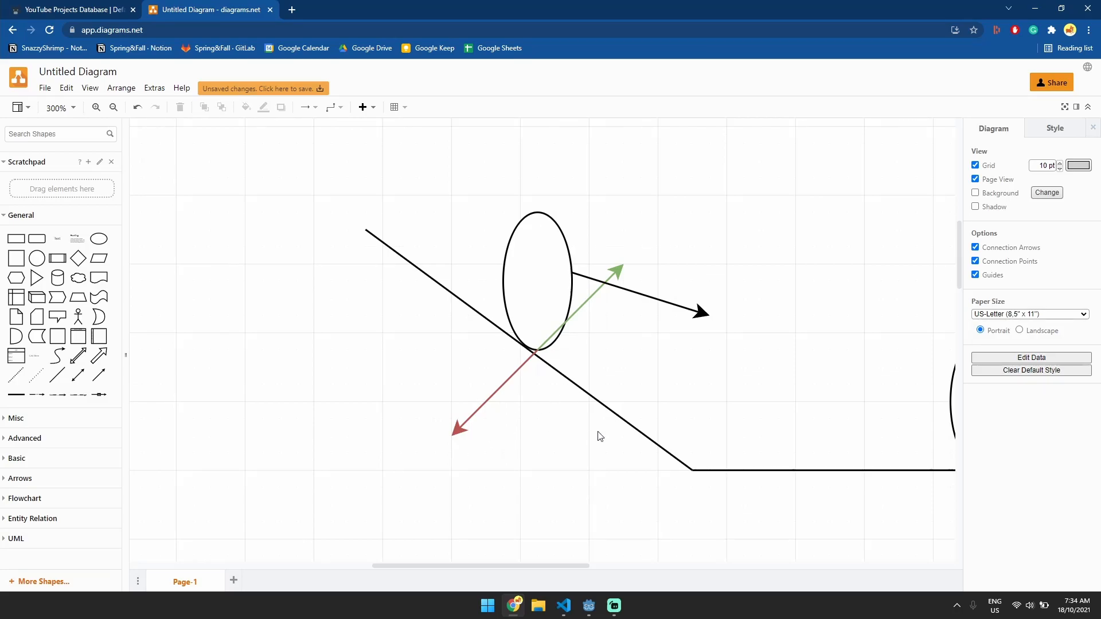
left_click(113, 108)
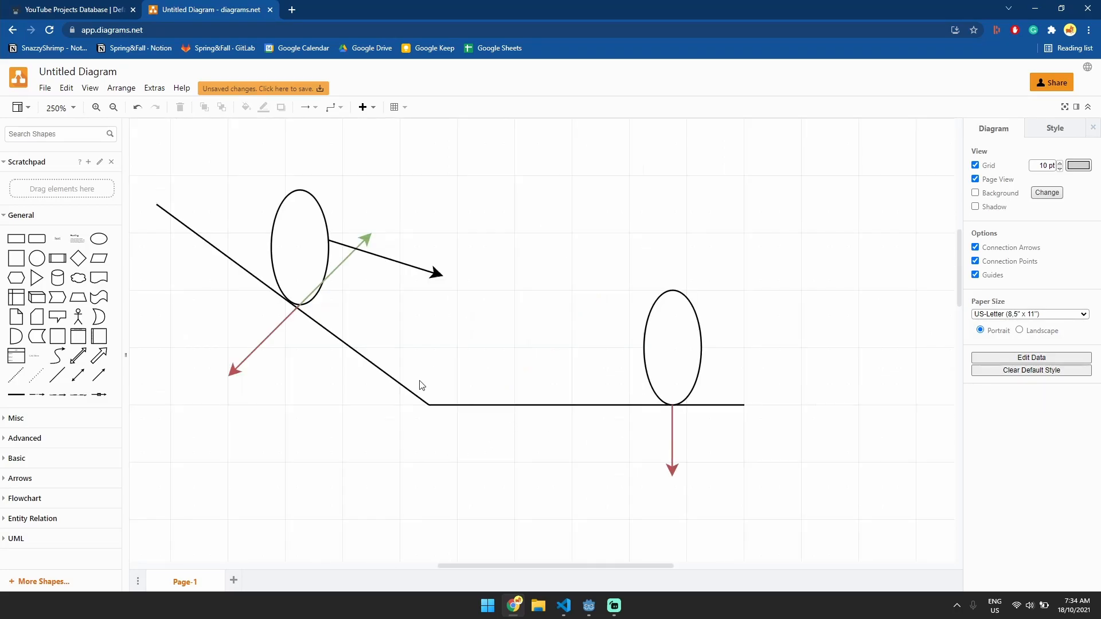
left_click(671, 438)
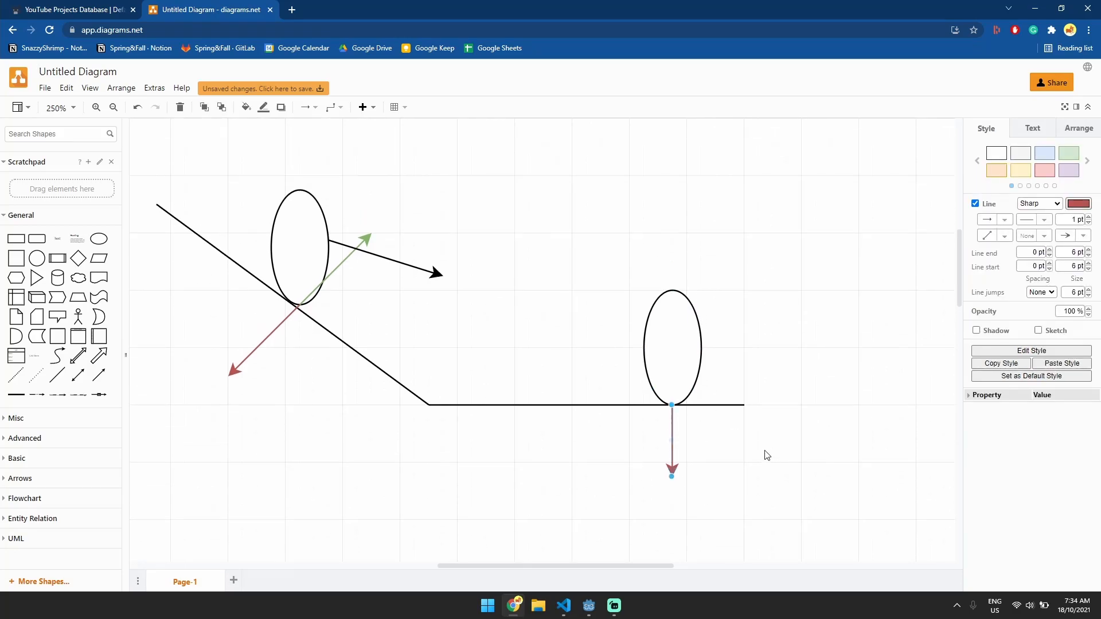
left_click(96, 108)
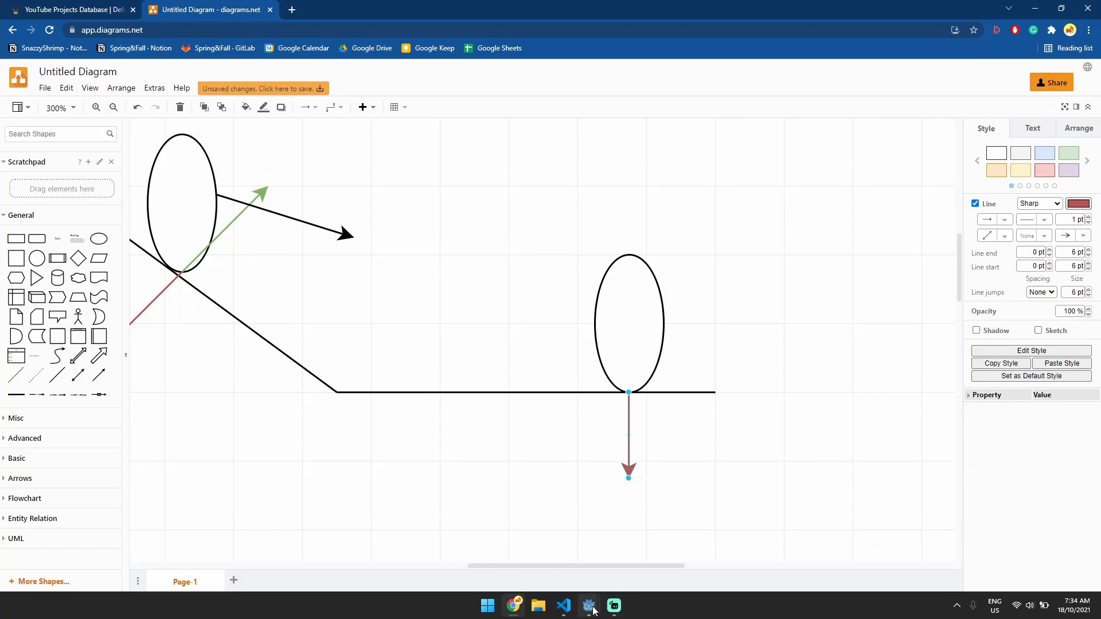
left_click(589, 605)
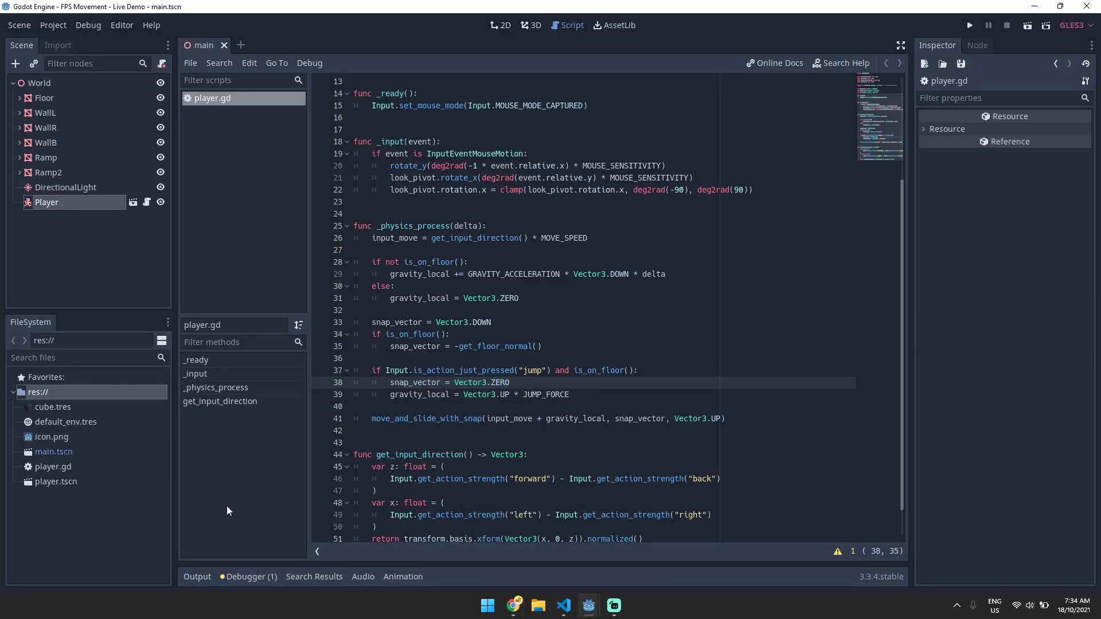
Place the cursor in get_input_direction's left/right input line on line 48 of player.gd
left_click(447, 503)
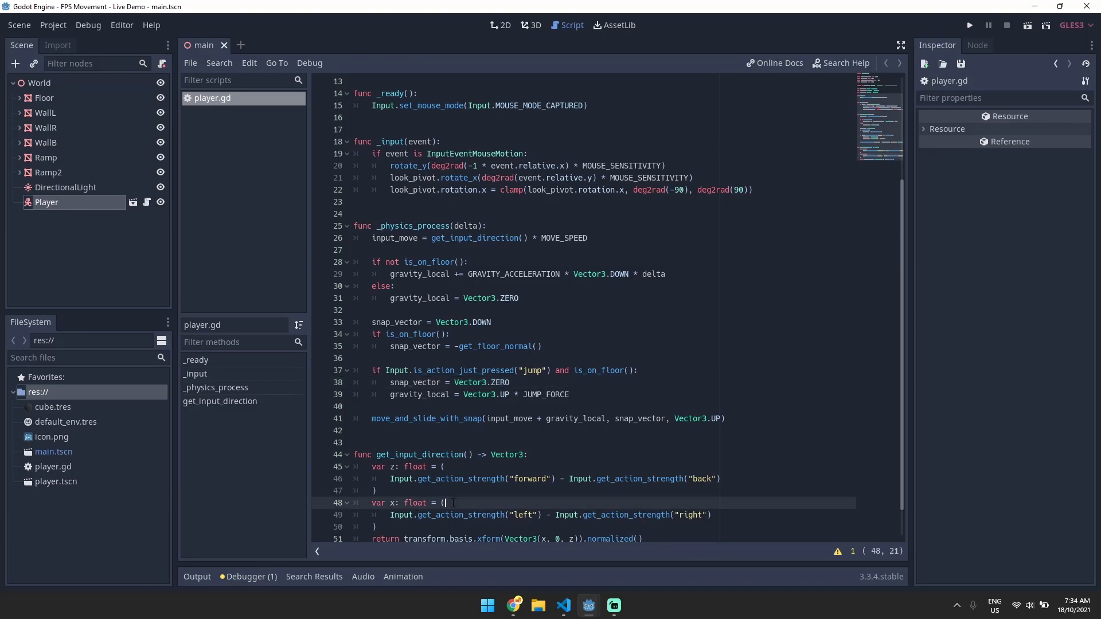